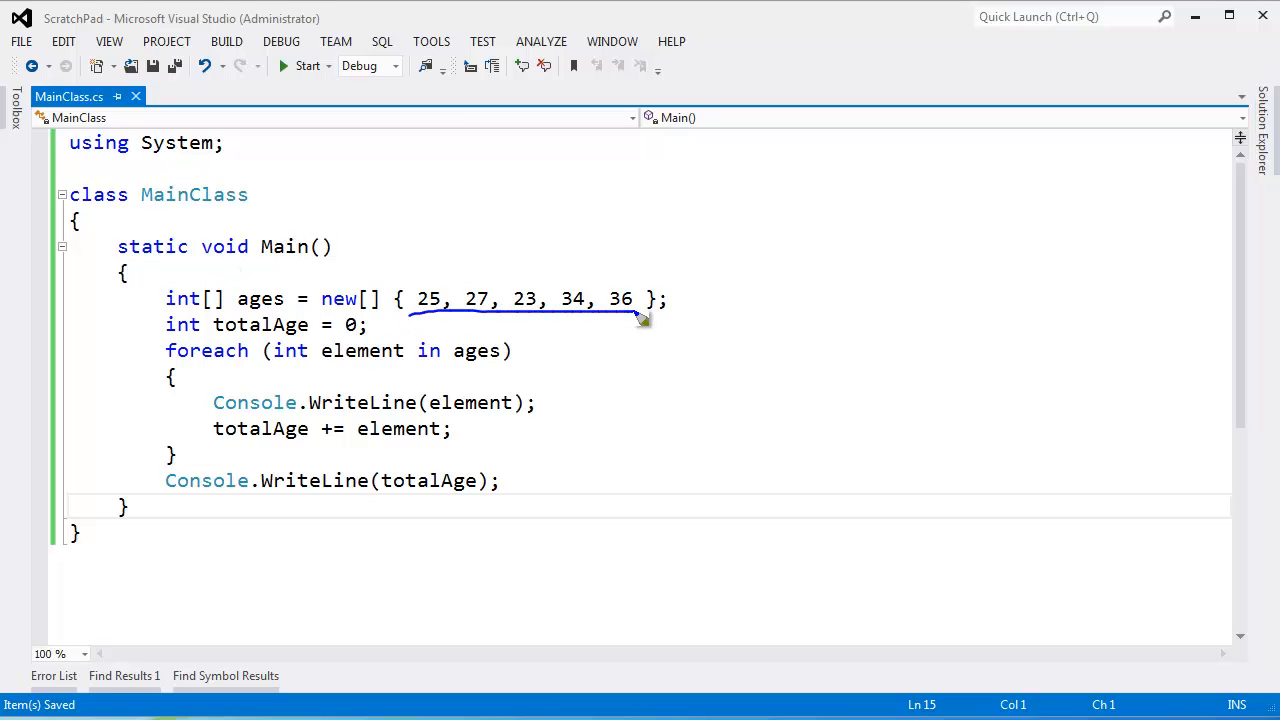
pyautogui.moveTo(654, 200)
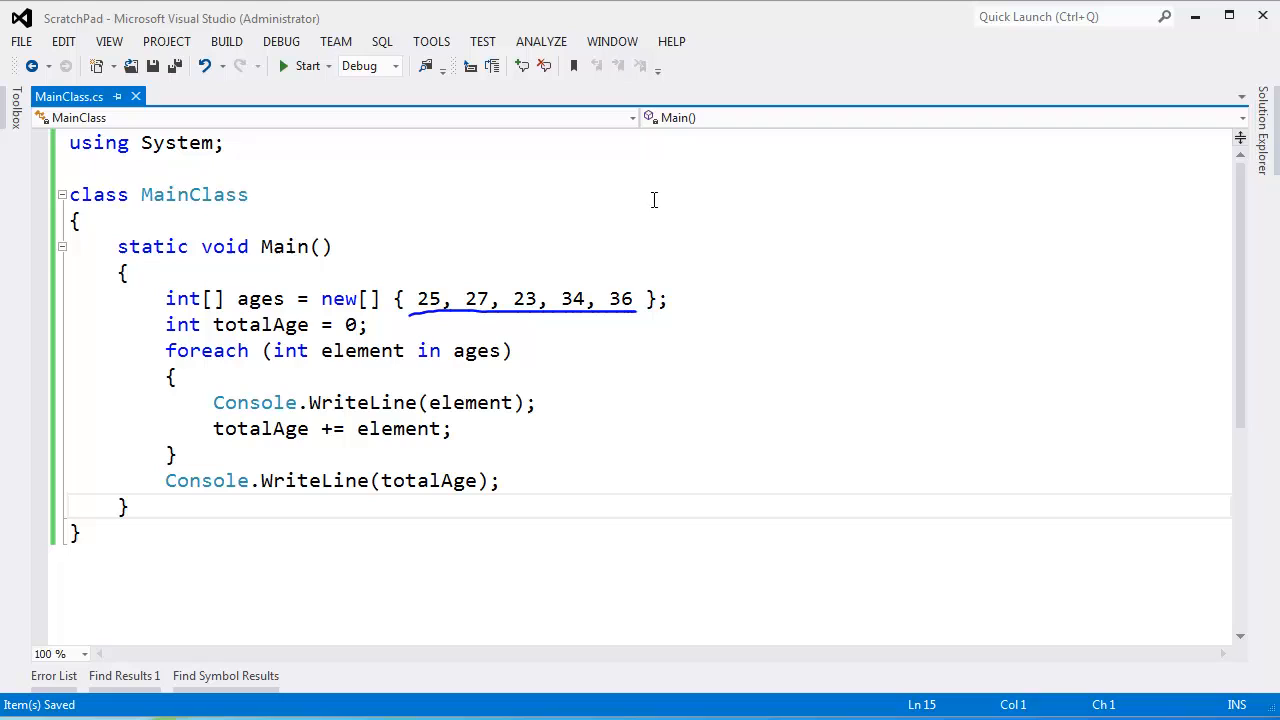
pyautogui.moveTo(264, 376)
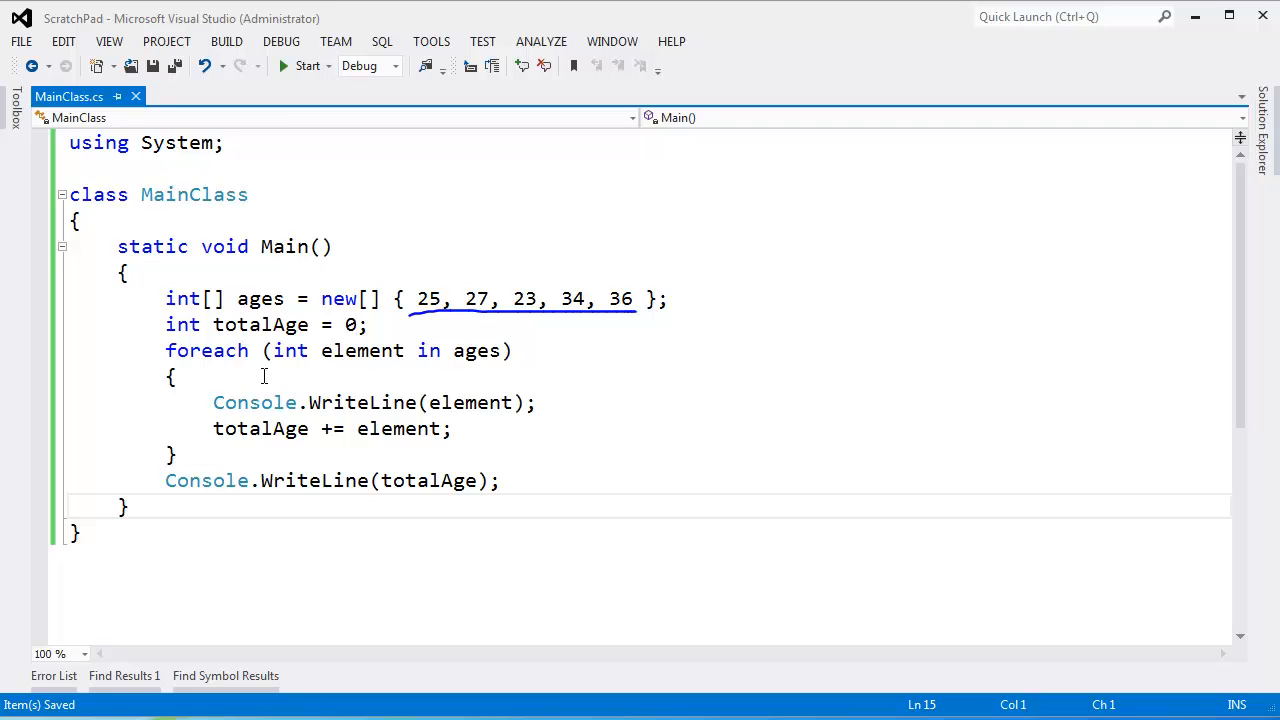
# Write the statement ages[5] = 99; on a new line after Console.WriteLine(totalAge)
pyautogui.click(499, 480)
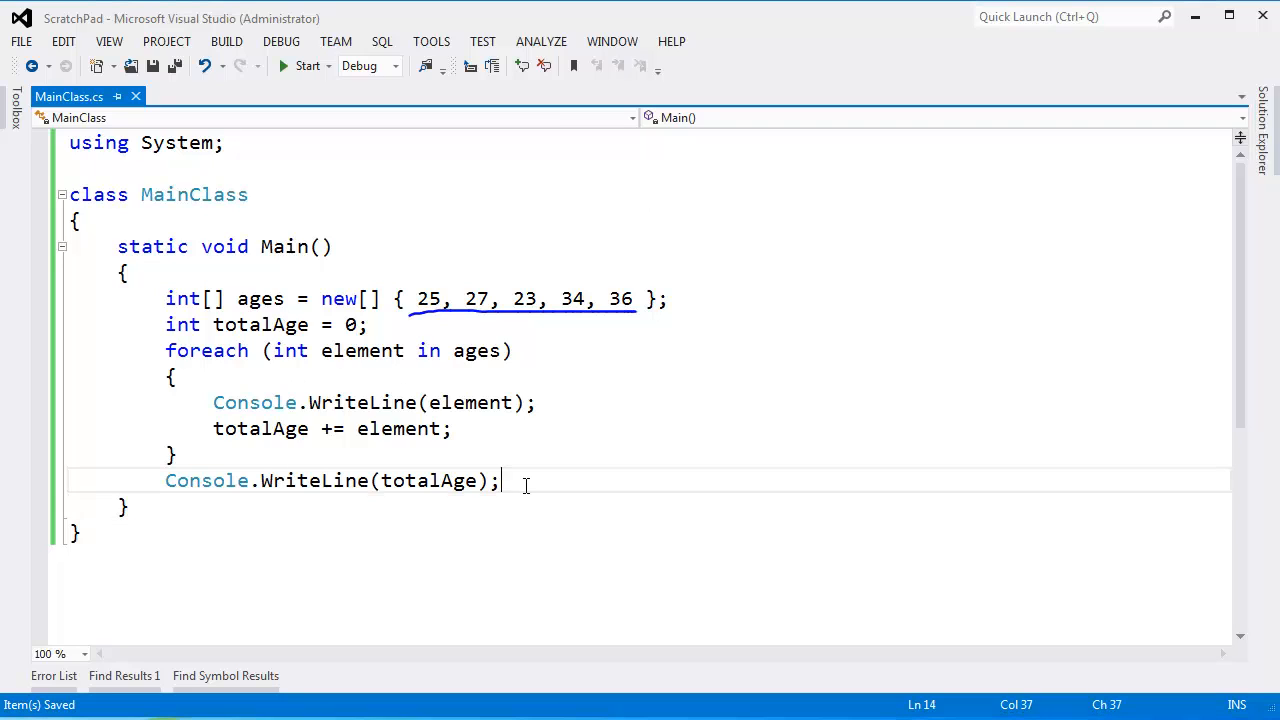
pyautogui.write('ages')
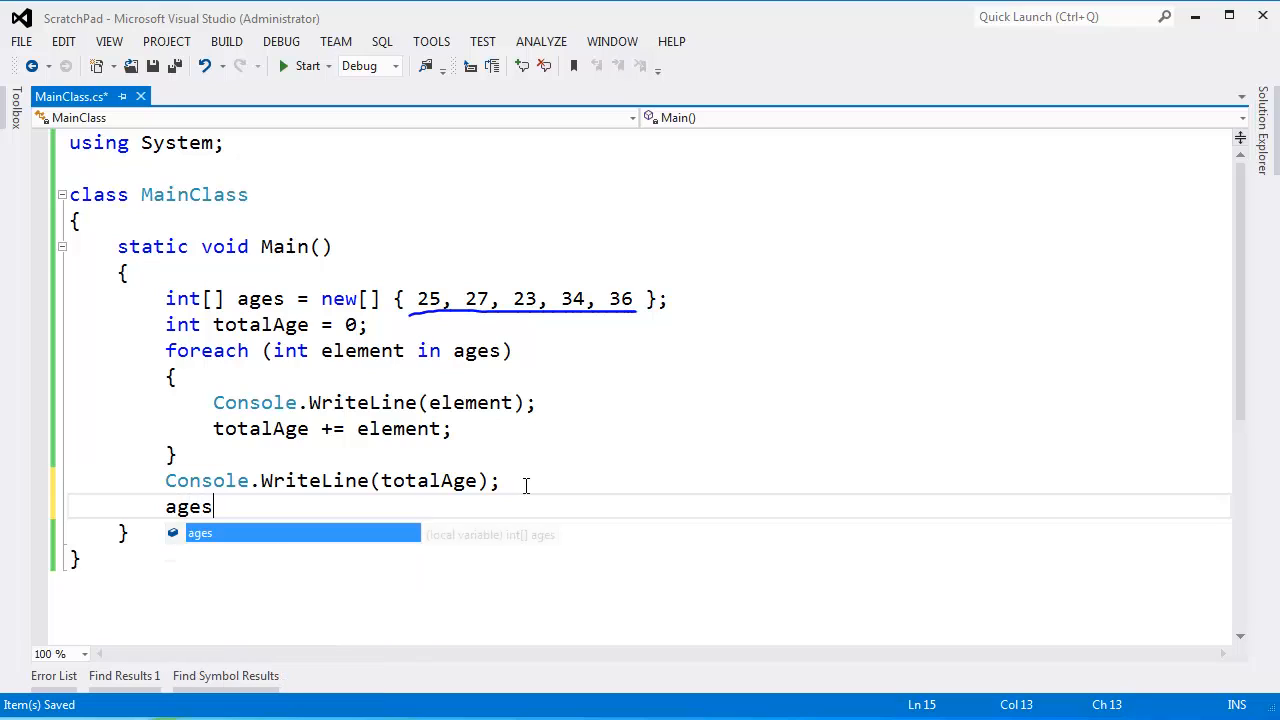
pyautogui.write('[5]')
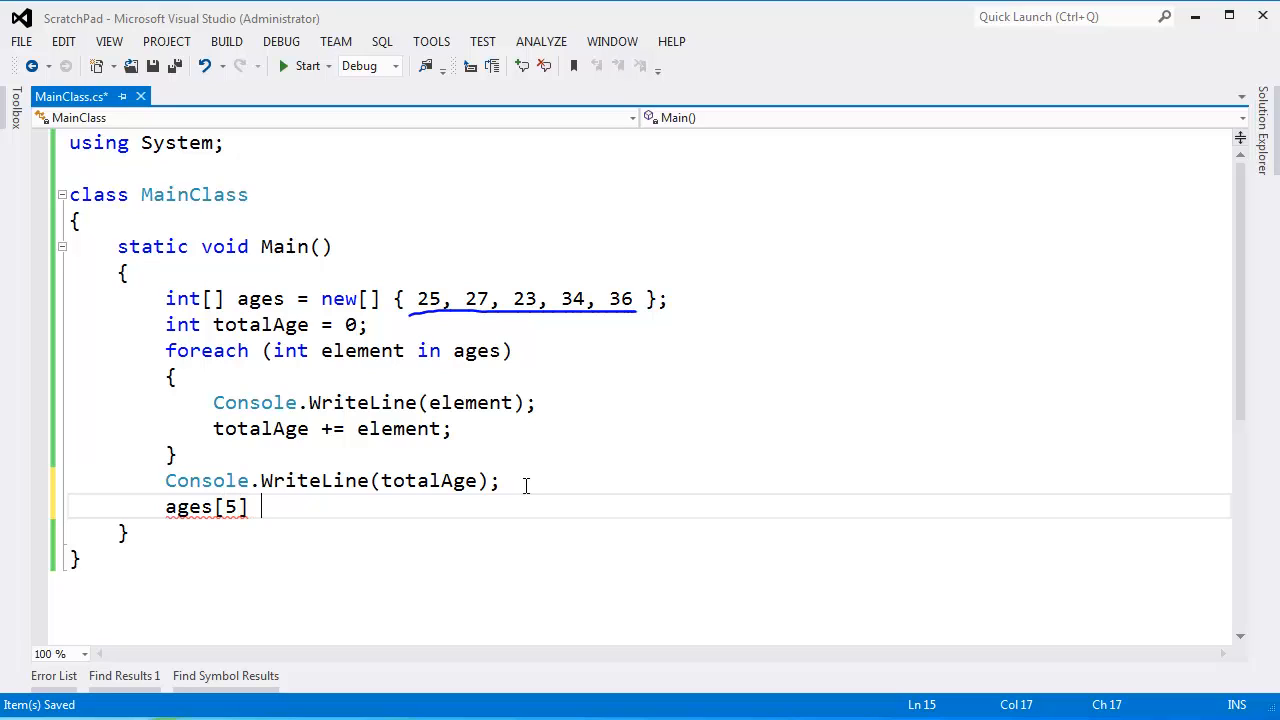
pyautogui.write('= 99;')
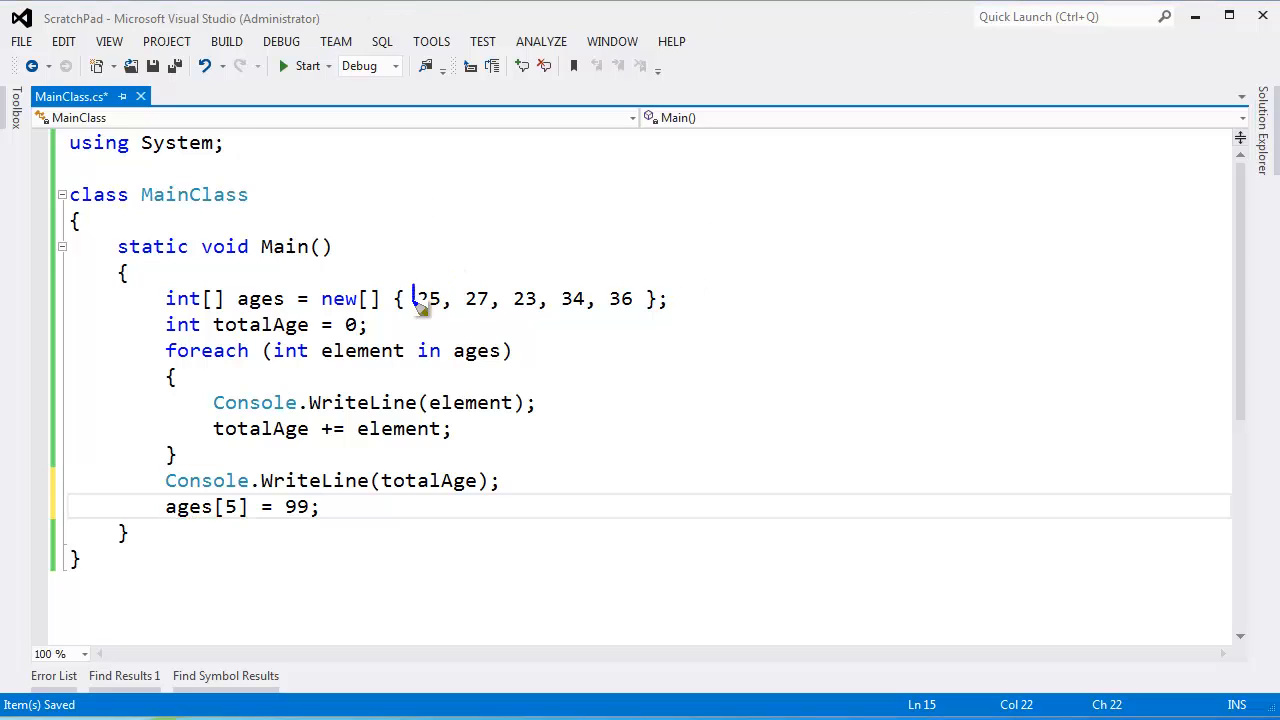
pyautogui.moveTo(418, 310); pyautogui.dragTo(640, 298)
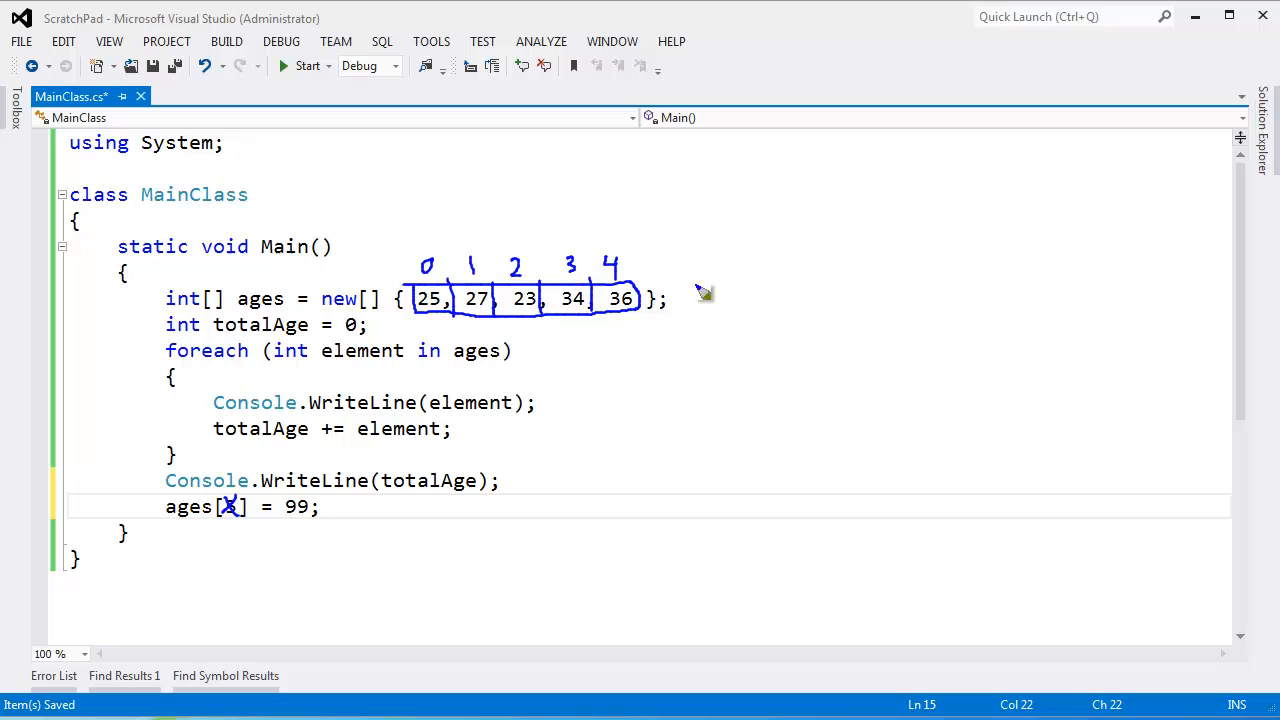
pyautogui.moveTo(632, 58)
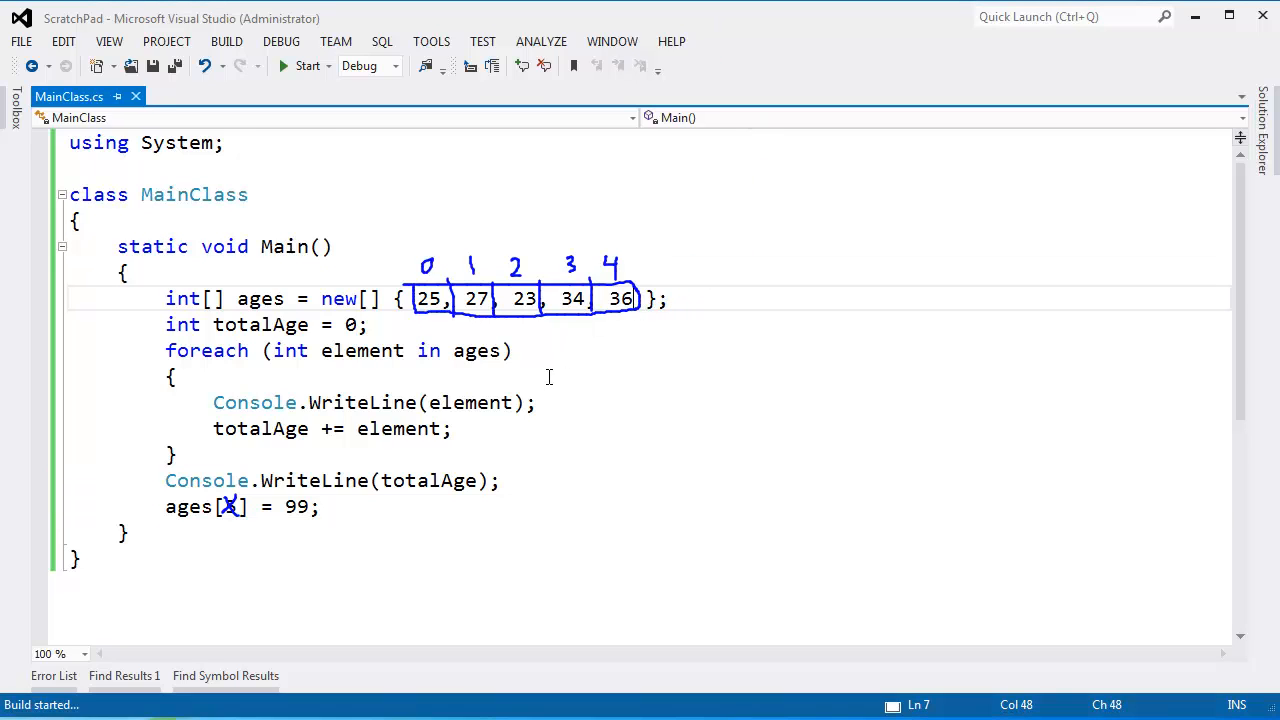
pyautogui.click(307, 65)
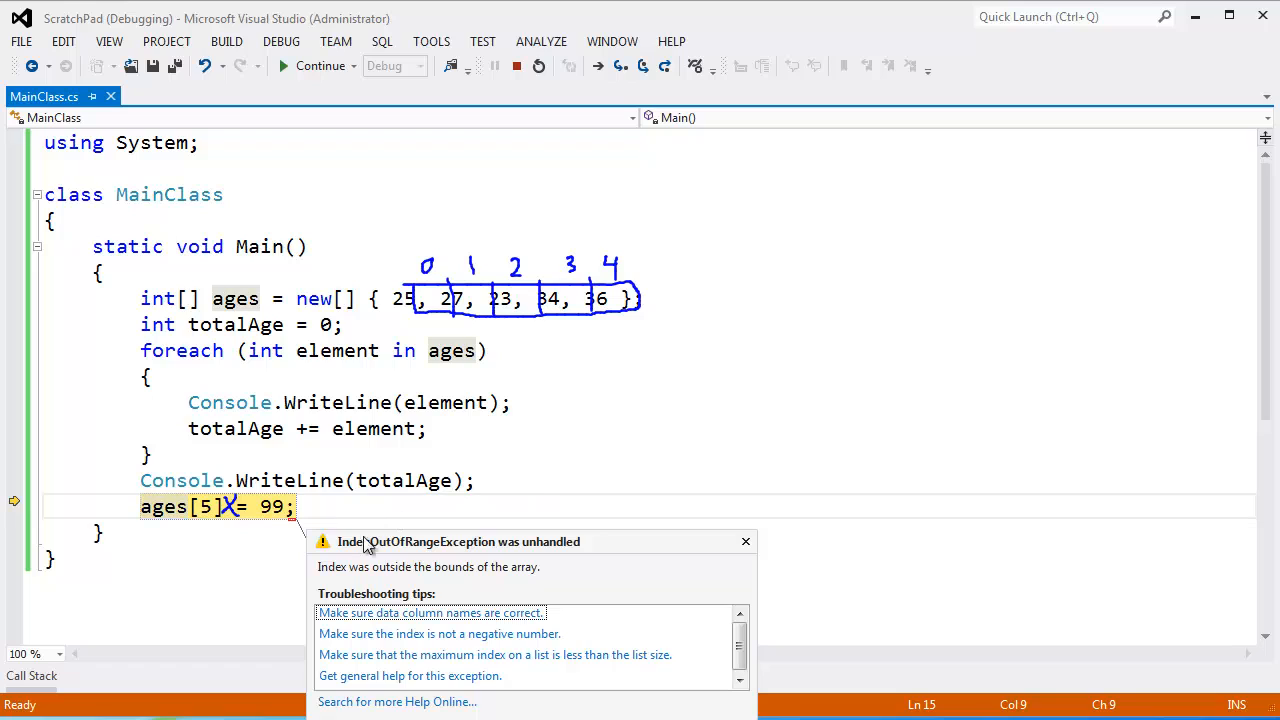
pyautogui.moveTo(478, 555)
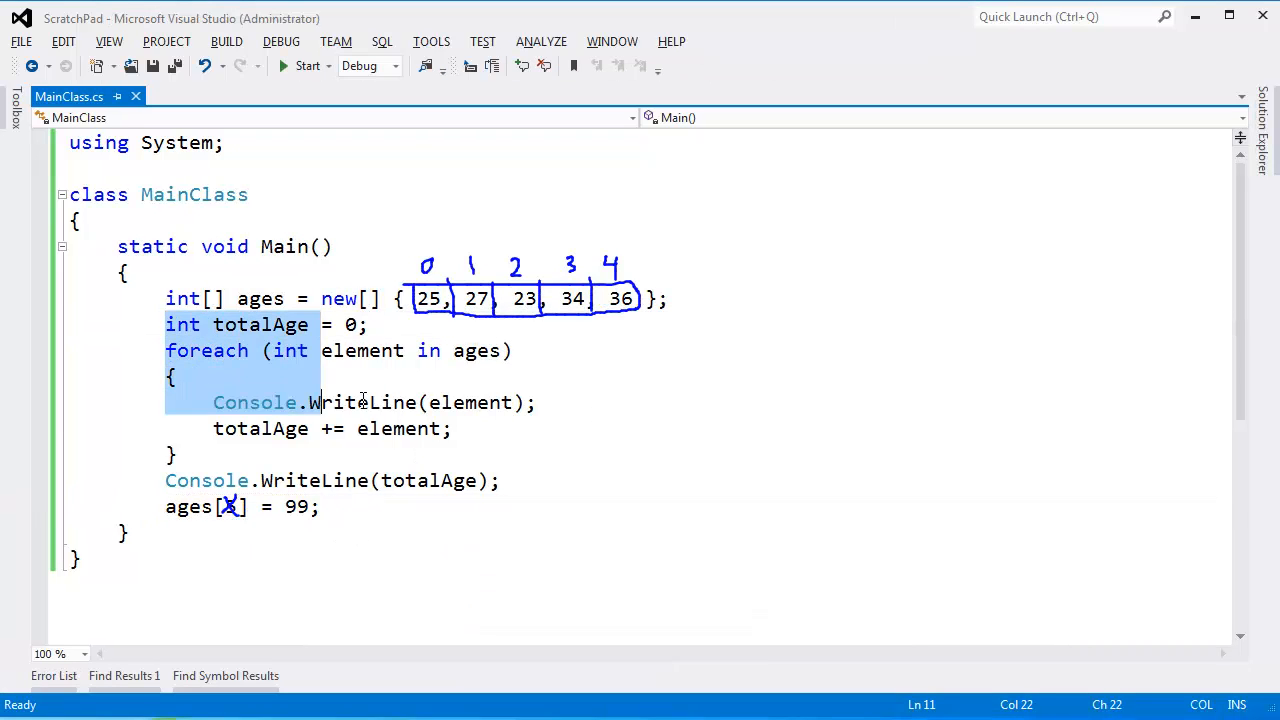
# Delete the totalAge, foreach and WriteLine lines and spread the array initializer across lines
pyautogui.press('Delete')
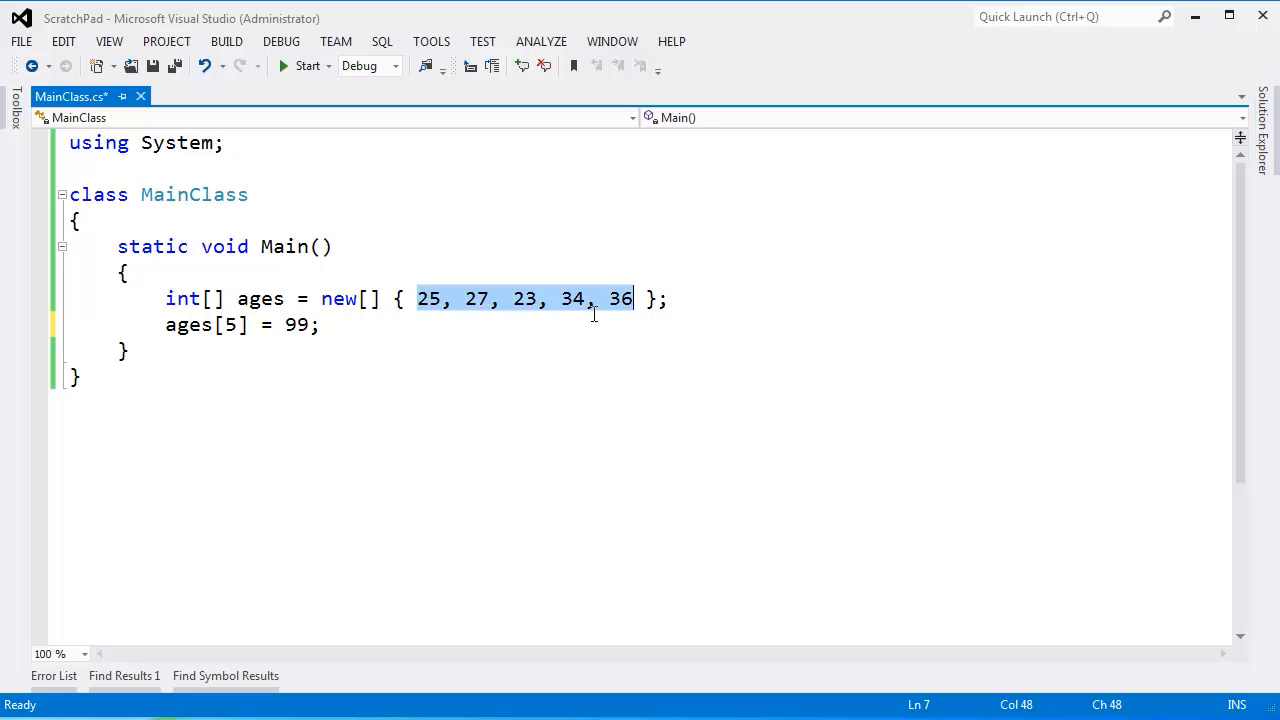
pyautogui.press('Enter')
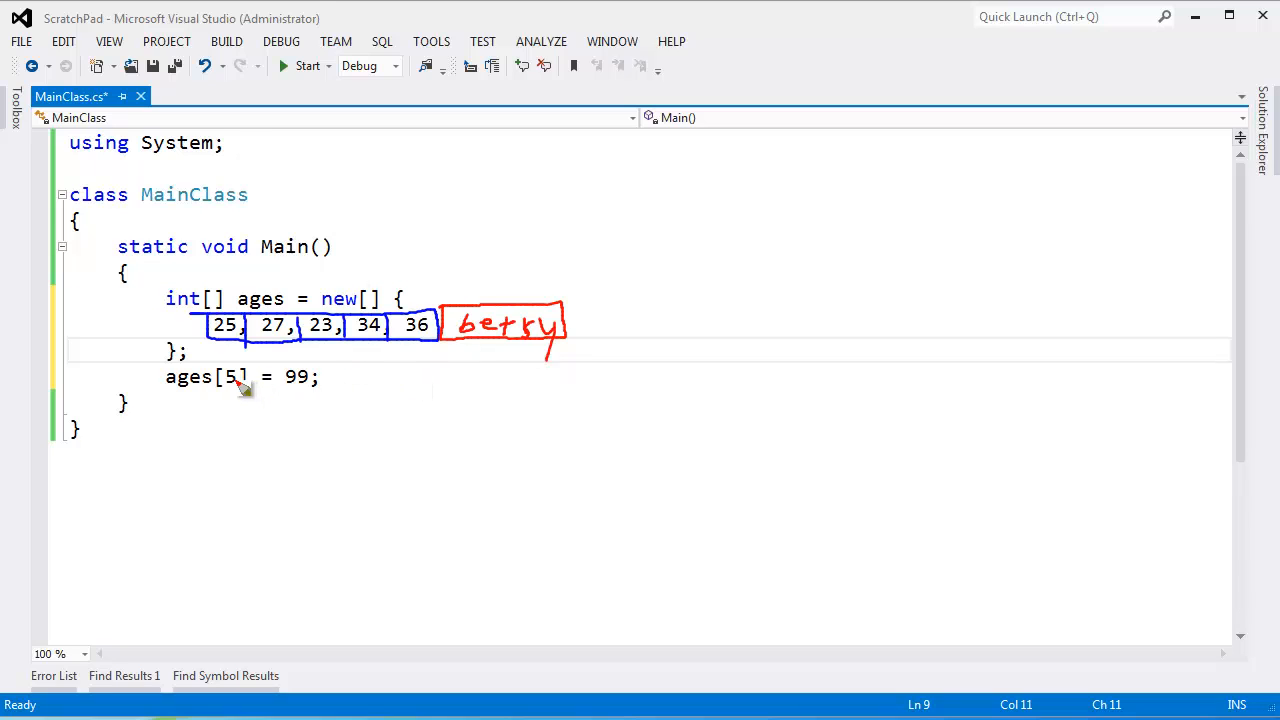
pyautogui.moveTo(462, 248)
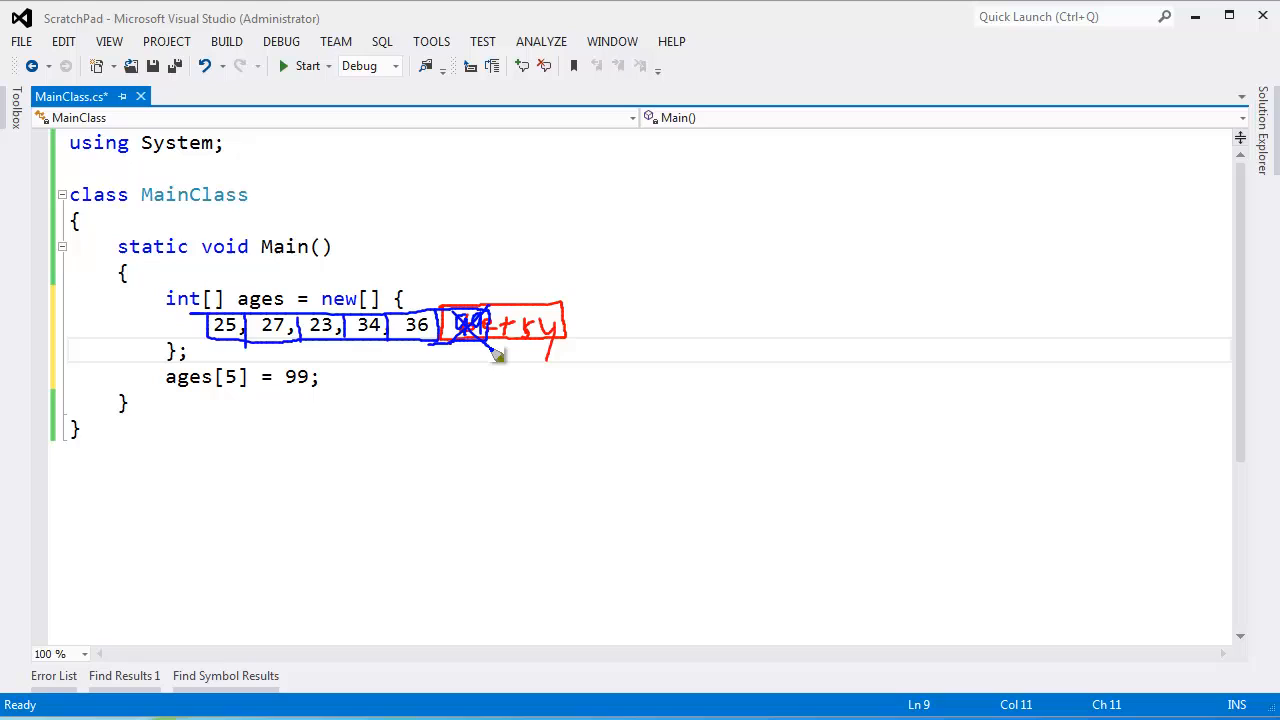
pyautogui.moveTo(485, 372)
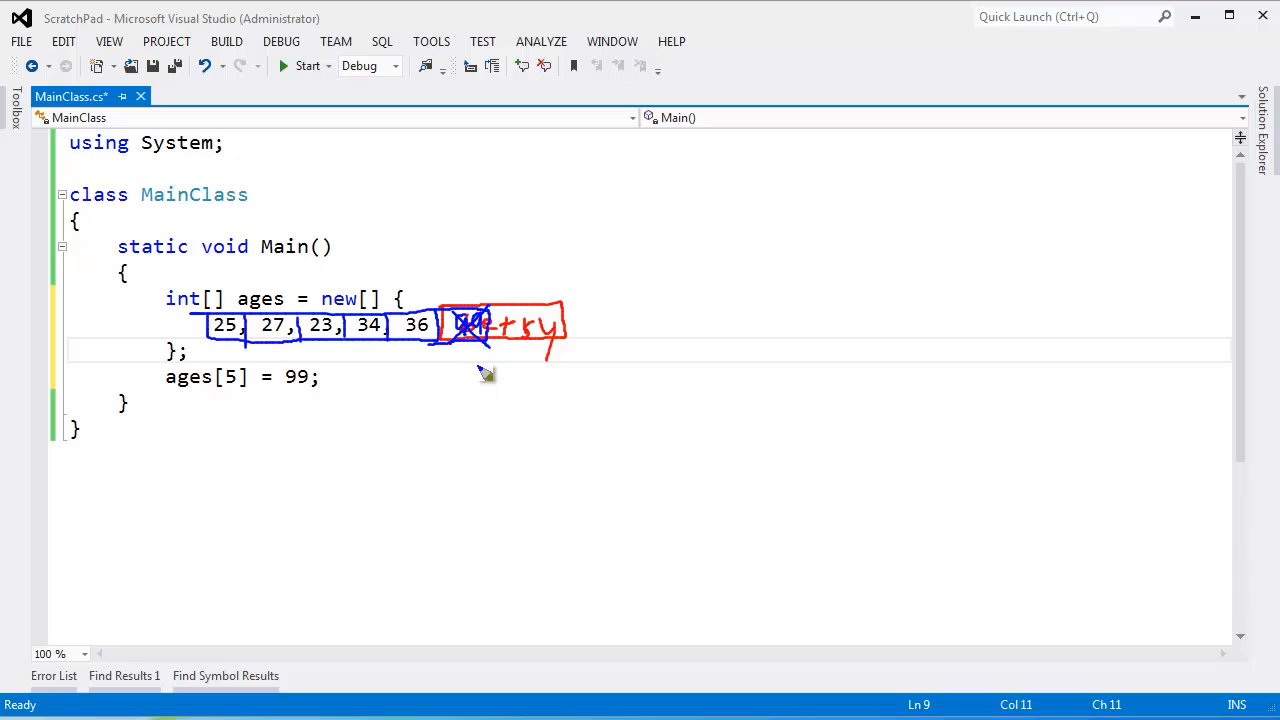
pyautogui.moveTo(415, 255)
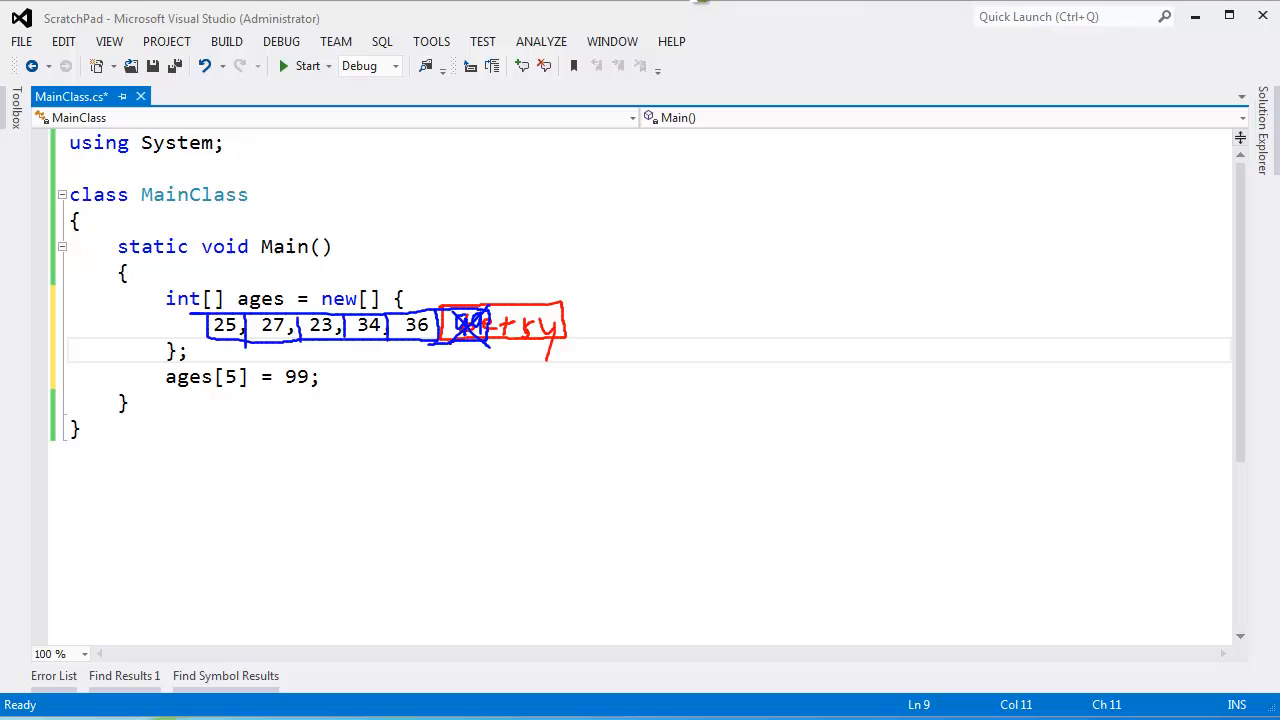
pyautogui.moveTo(540, 222)
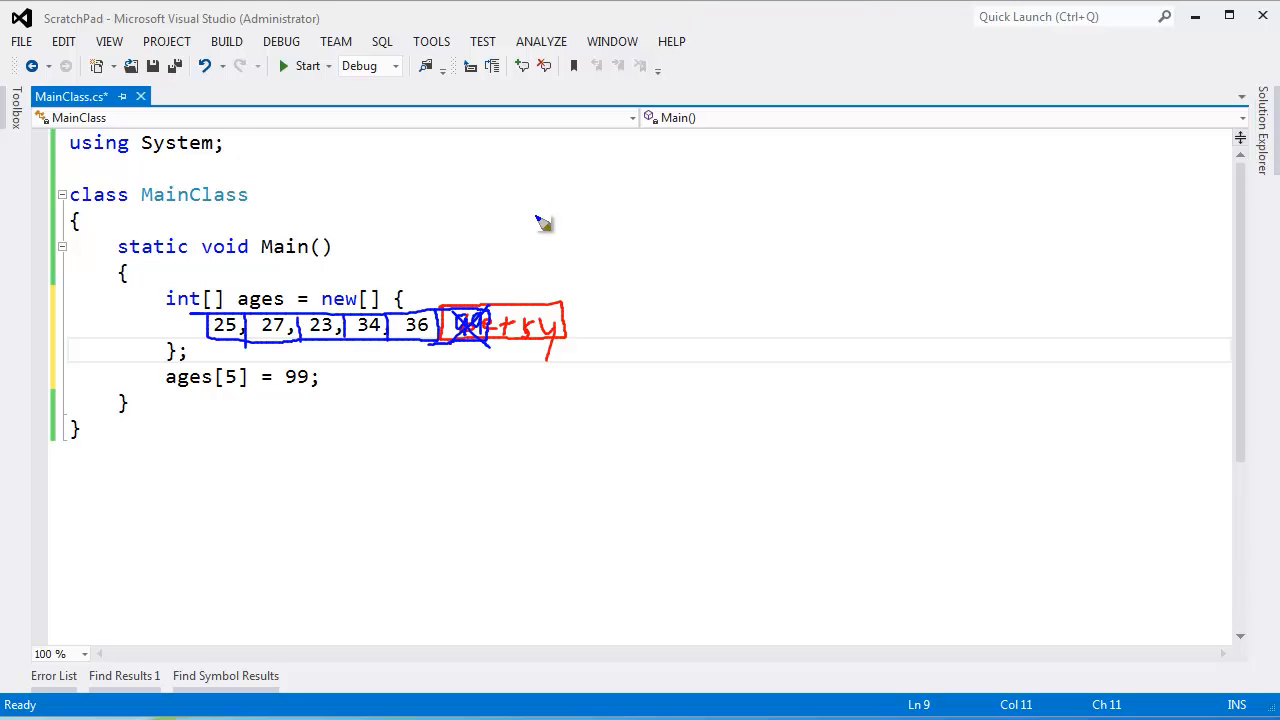
pyautogui.moveTo(542, 222)
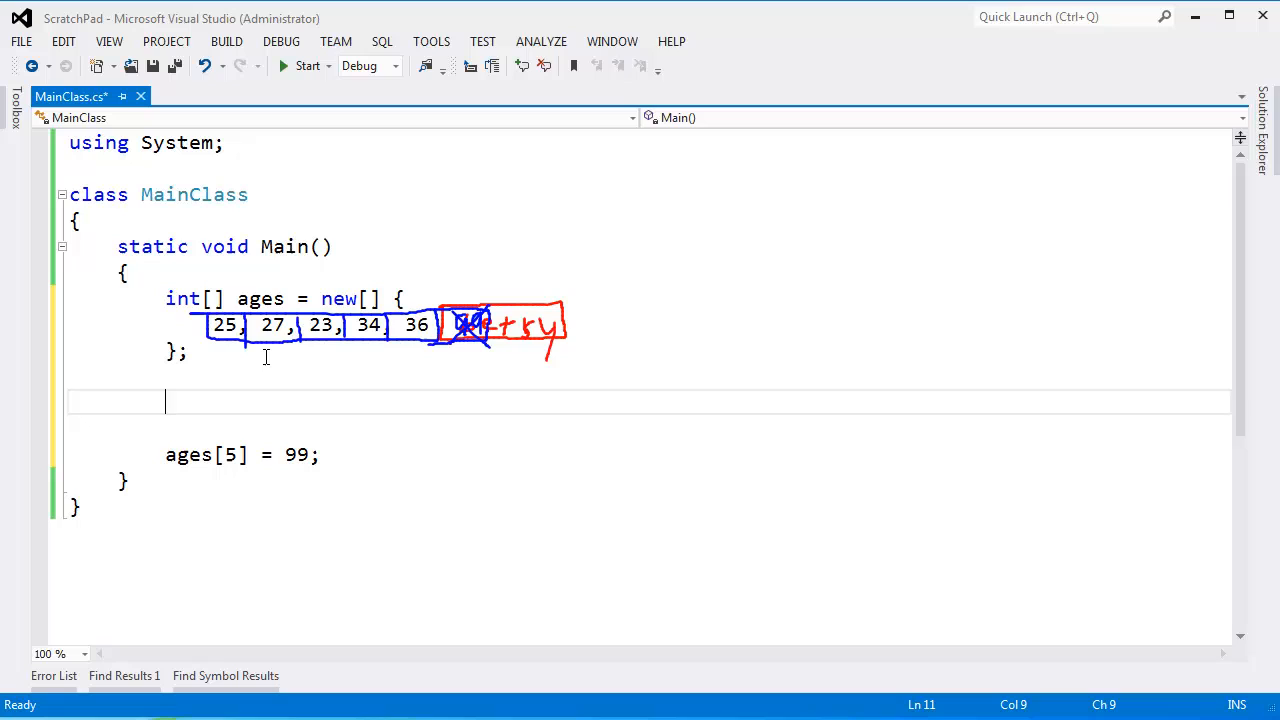
pyautogui.moveTo(267, 372)
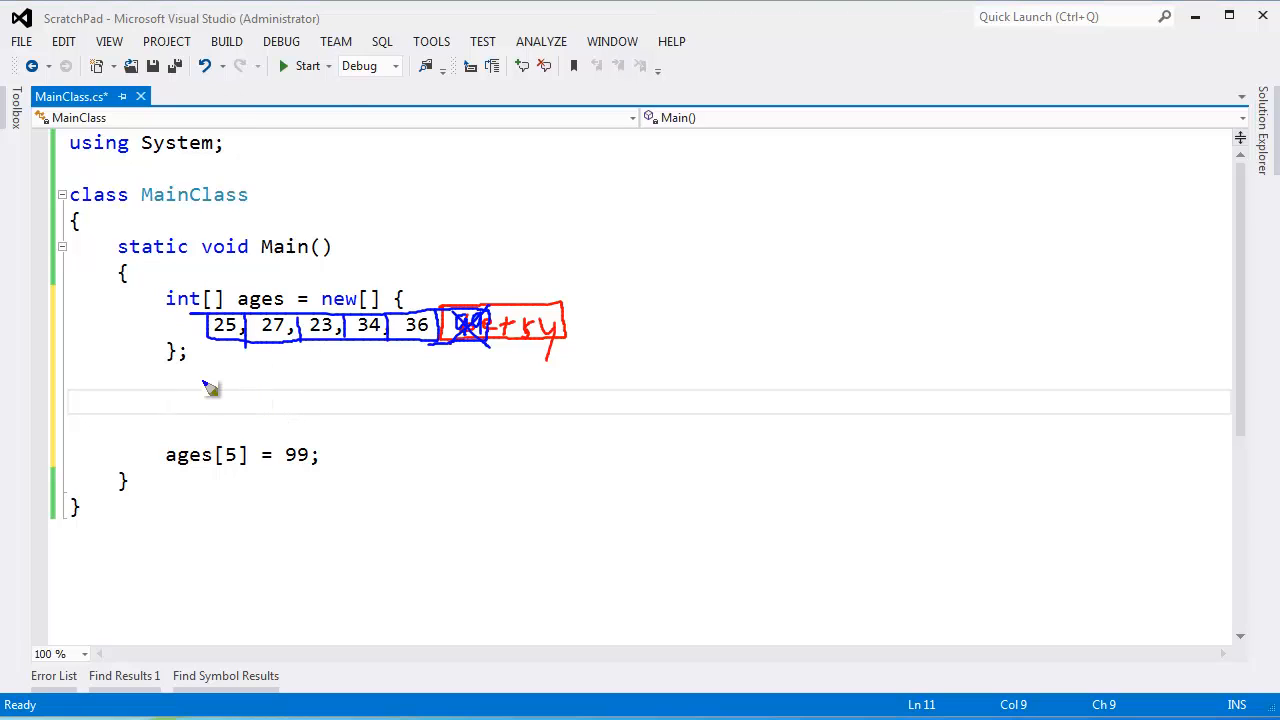
pyautogui.moveTo(207, 390); pyautogui.dragTo(495, 410)
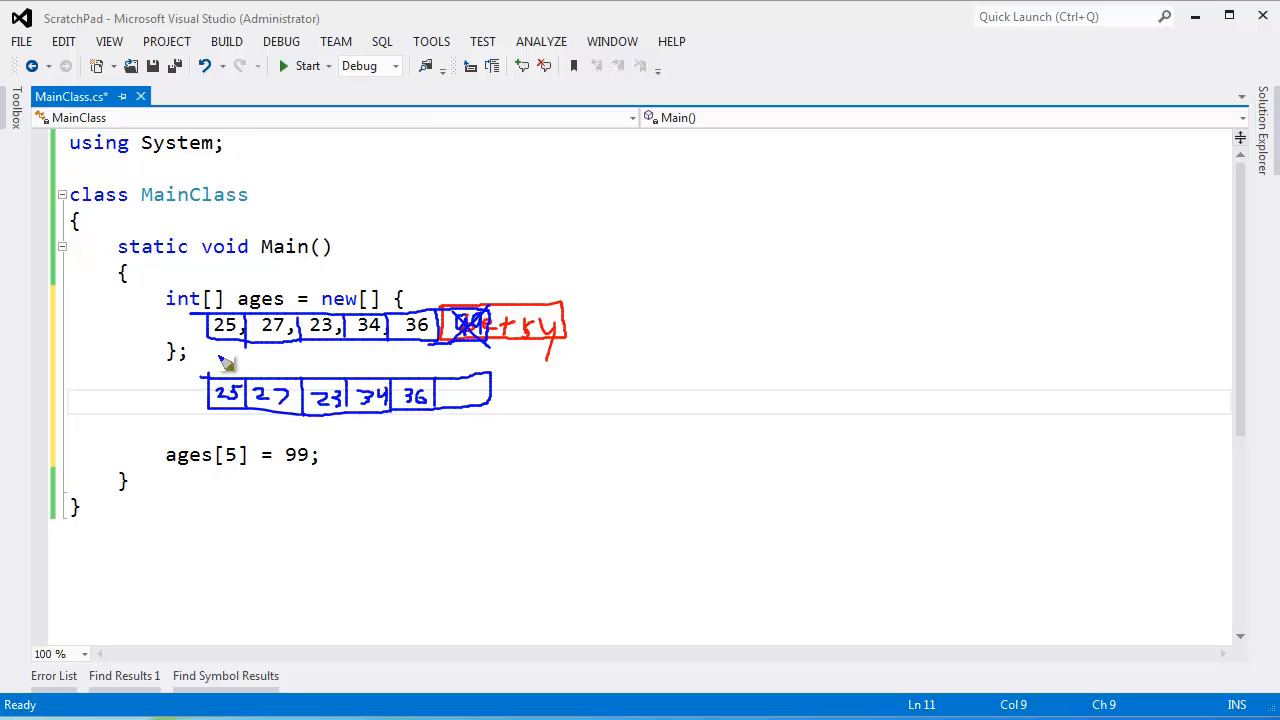
pyautogui.moveTo(322, 357)
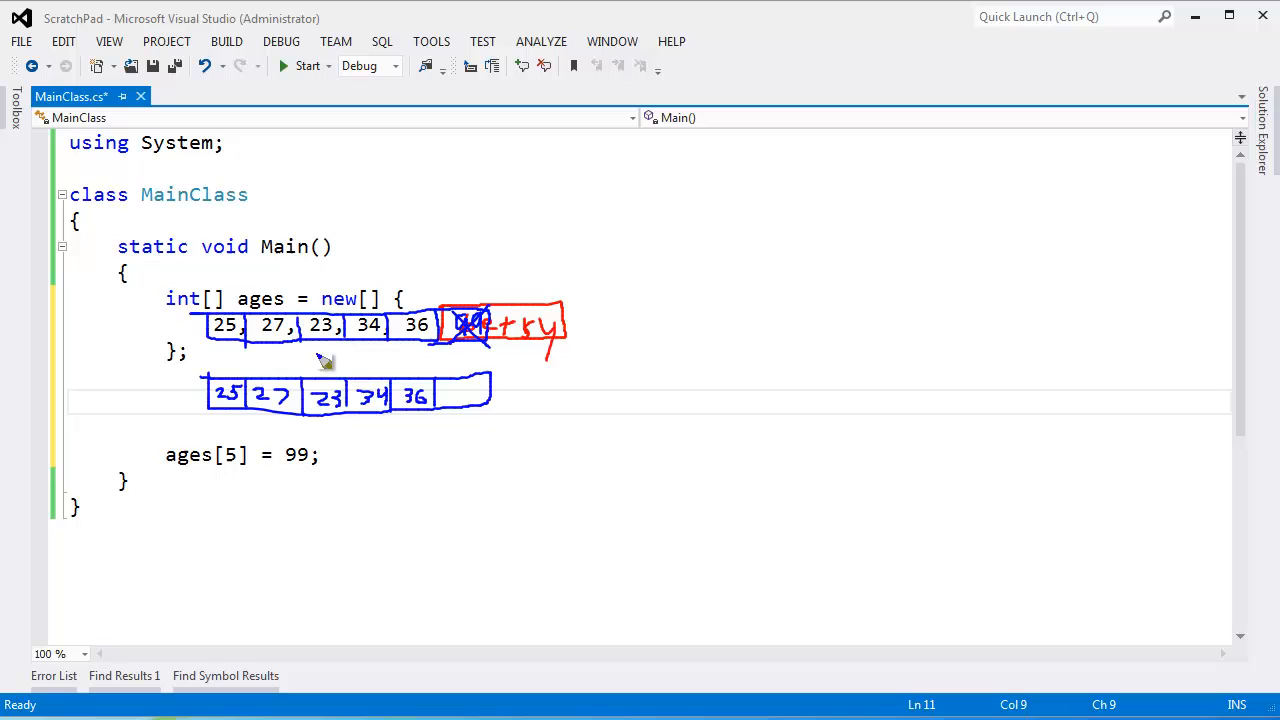
pyautogui.moveTo(248, 388)
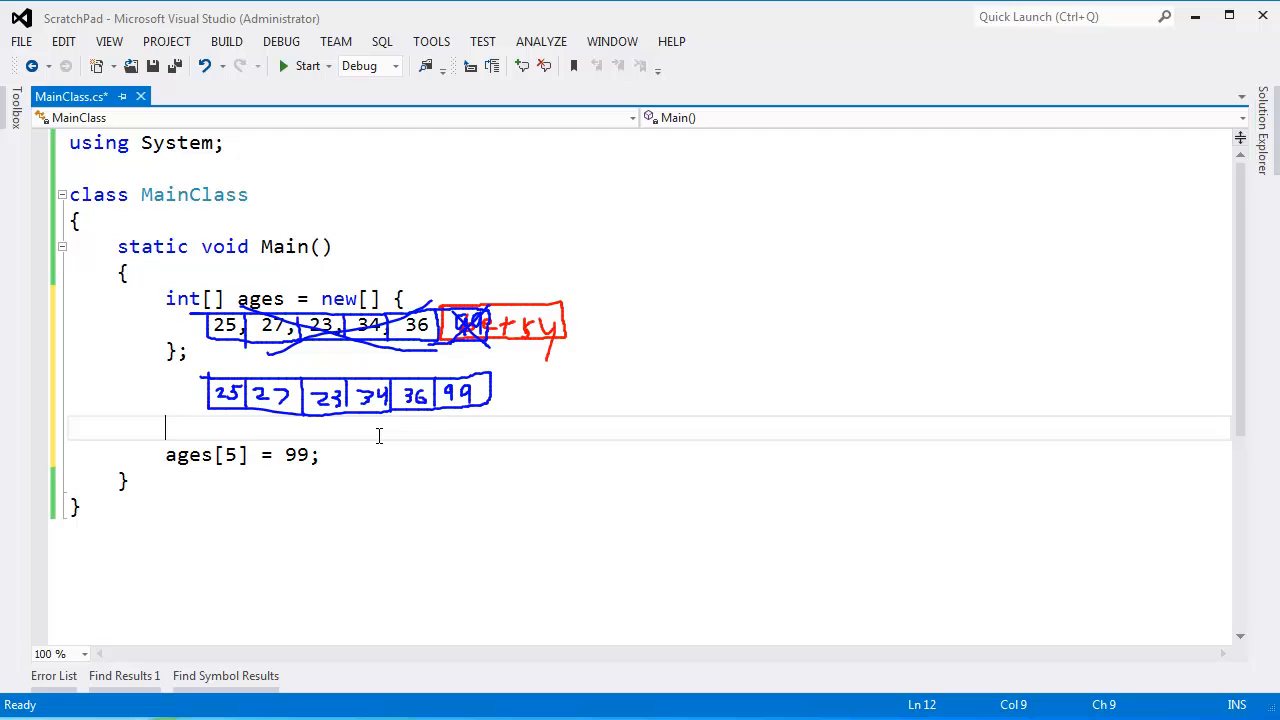
# Declare int[] temp = new int[ages.Length + 1] below the ages array
pyautogui.write('int[] temp')
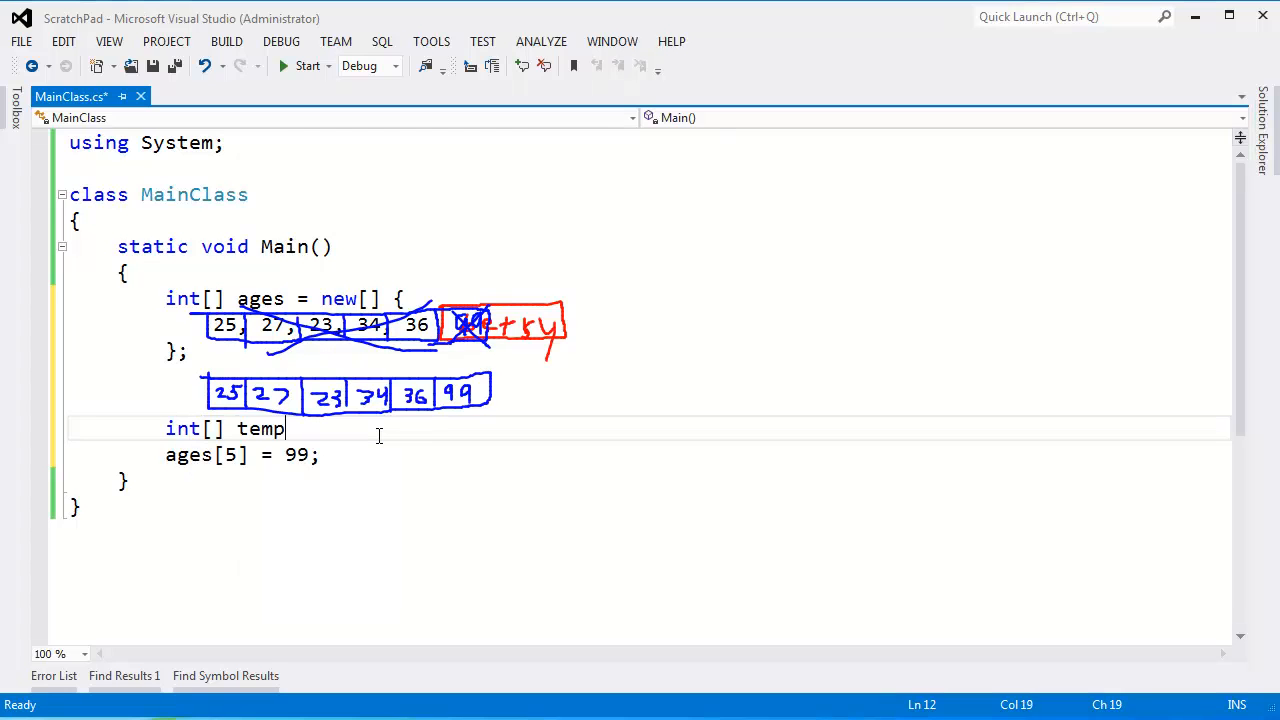
pyautogui.write('= new int')
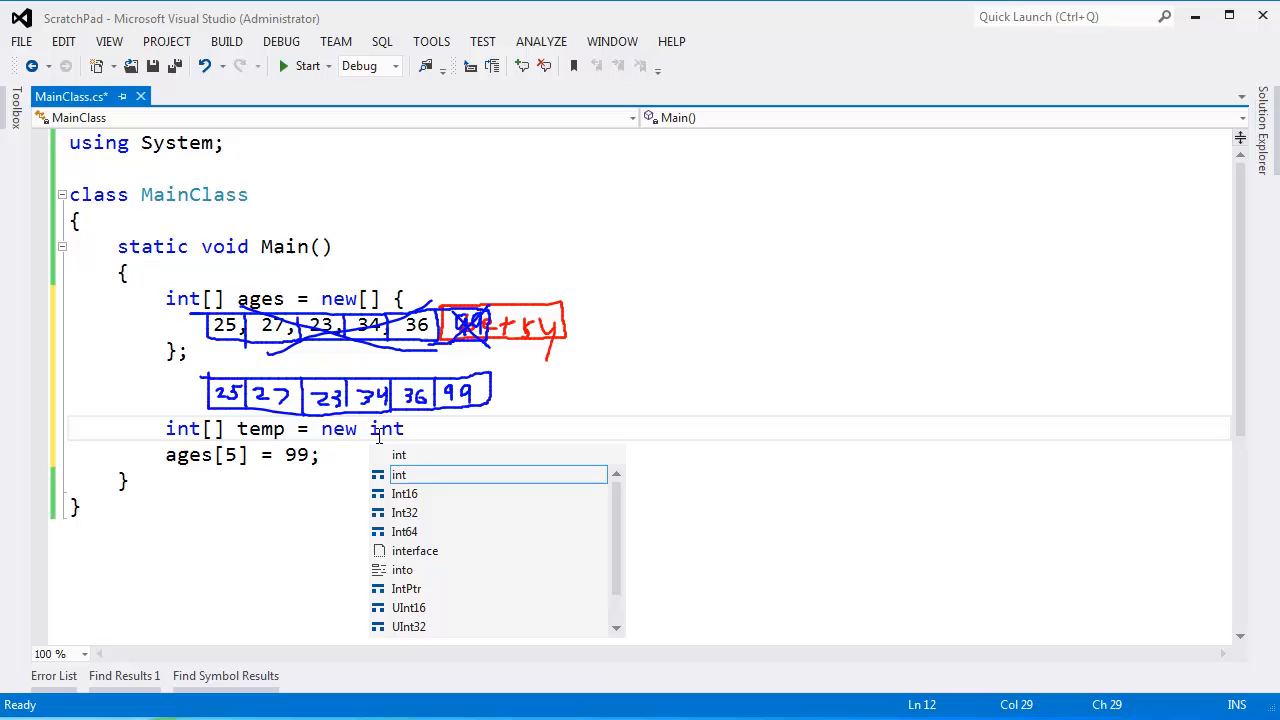
pyautogui.write('[ages')
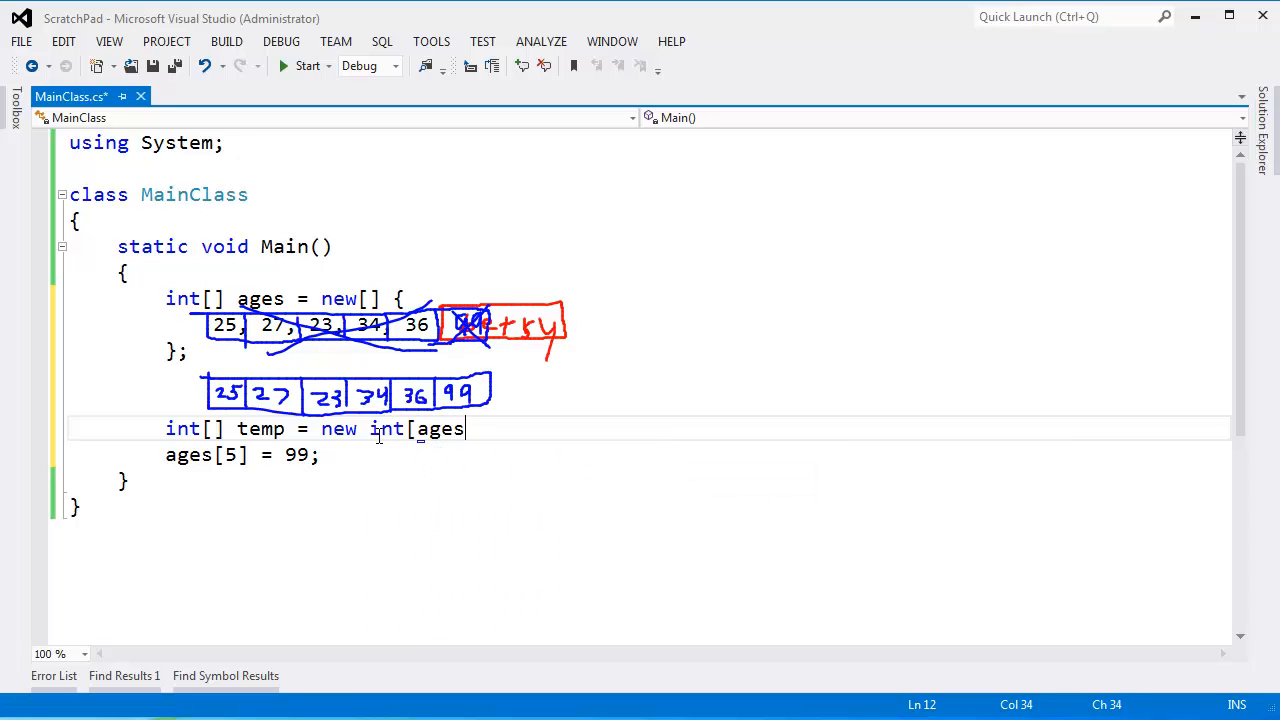
pyautogui.write('.Length + 1];')
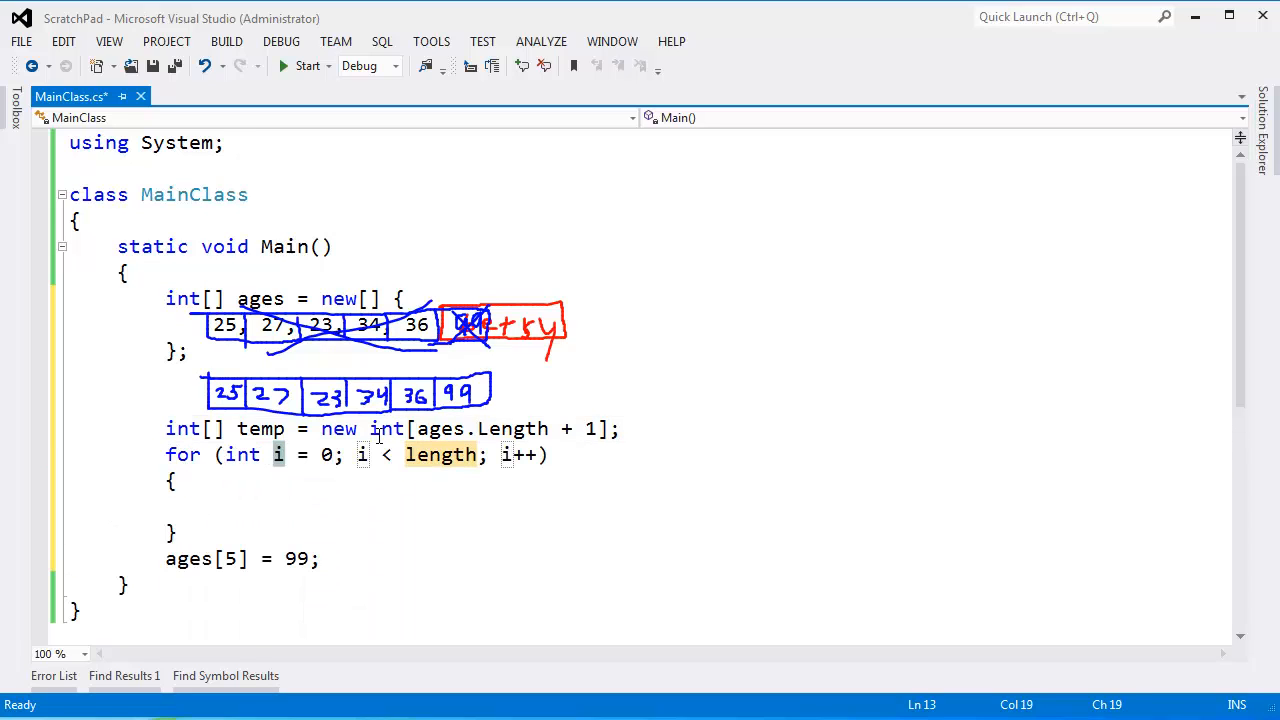
# Loop for i up to ages.Length copying each element with temp[i] = ages[i]
pyautogui.doubleClick(440, 454)
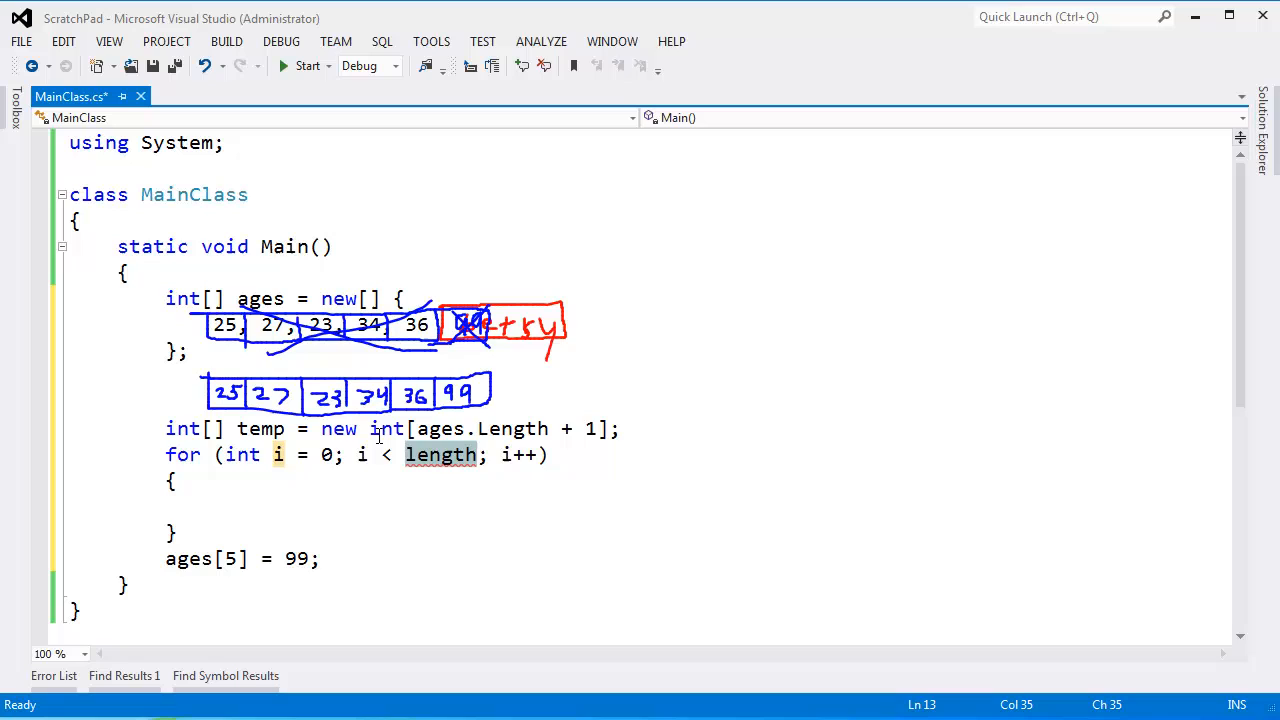
pyautogui.write('ages.L')
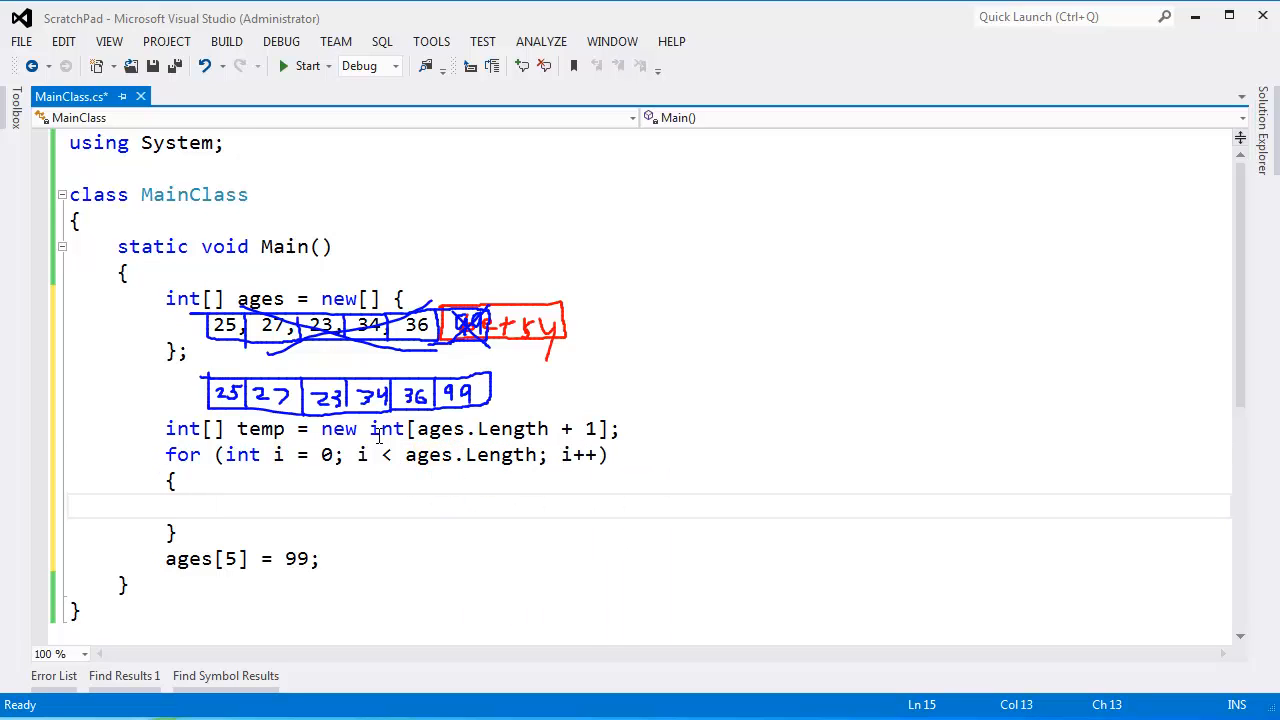
pyautogui.write('temp[i]')
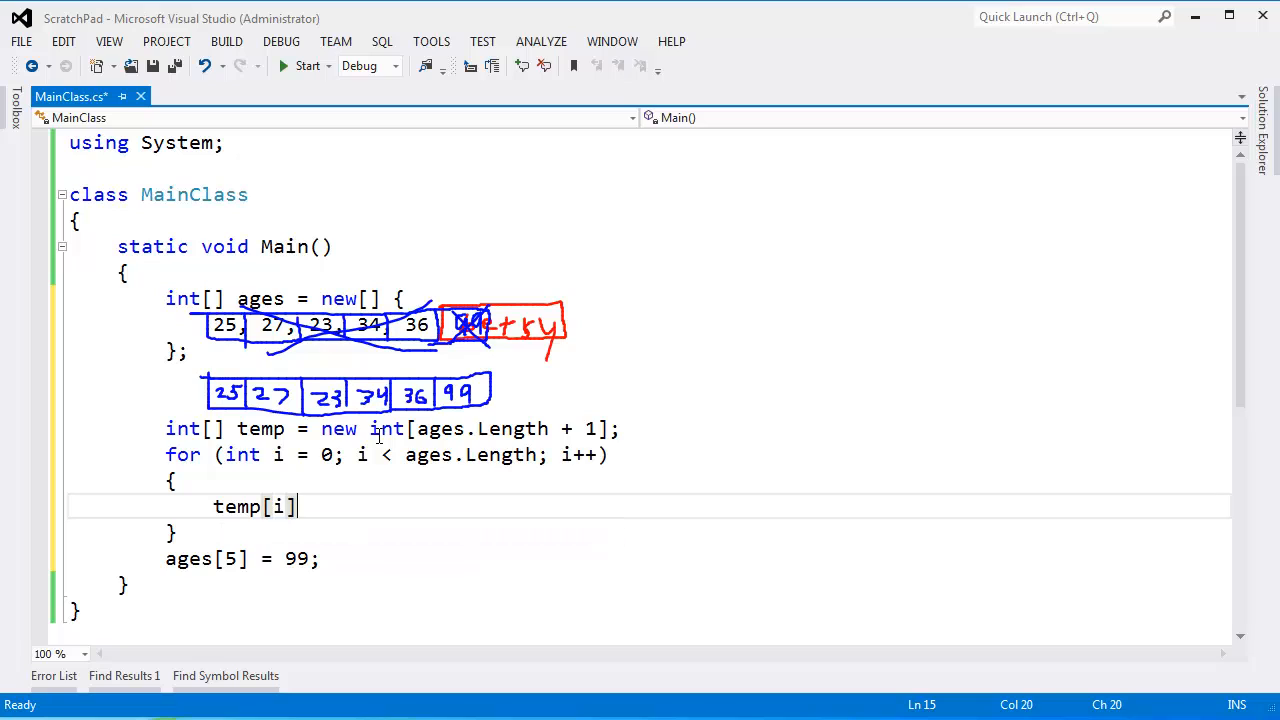
pyautogui.write('= ages')
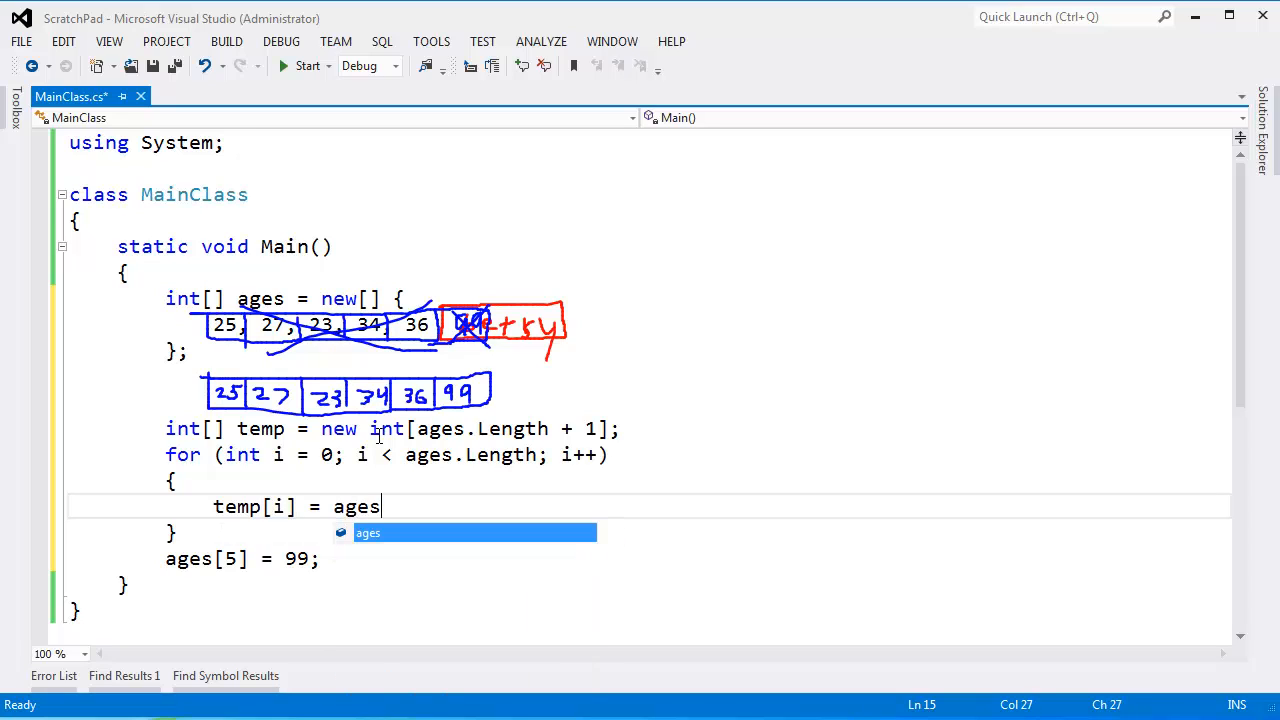
pyautogui.write('[i];')
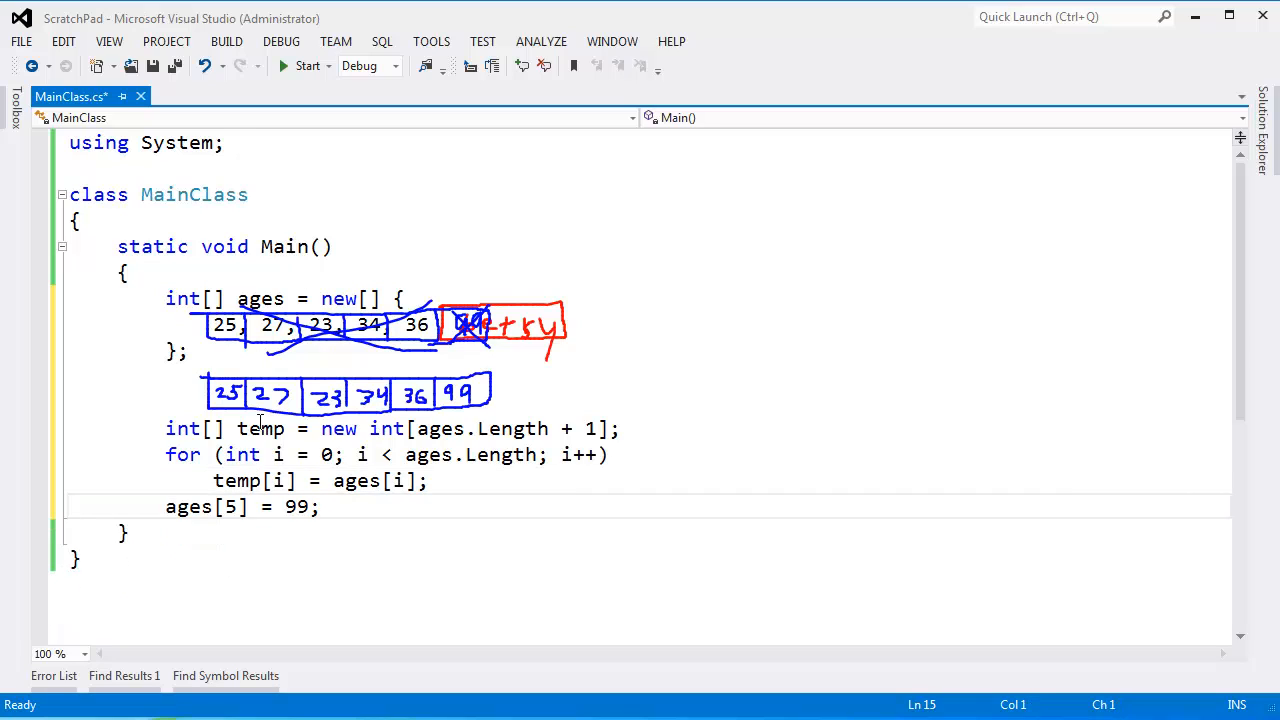
pyautogui.moveTo(166, 454); pyautogui.dragTo(378, 480)
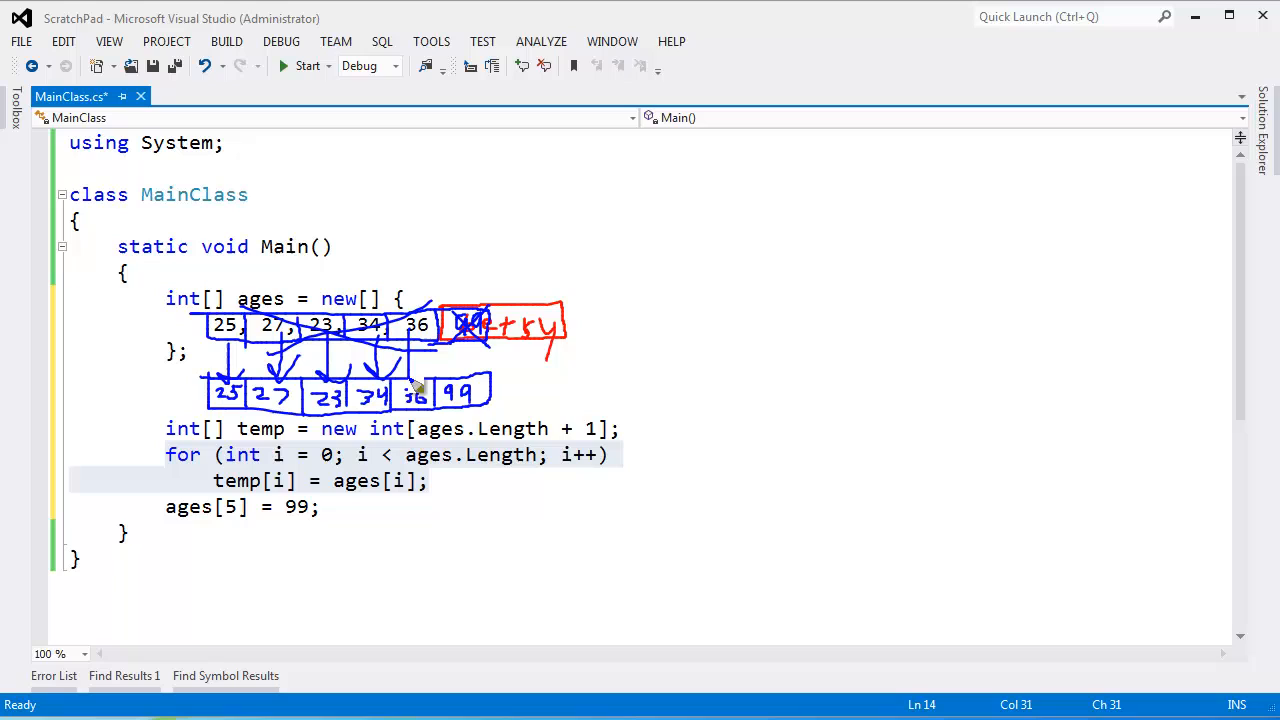
pyautogui.moveTo(475, 168)
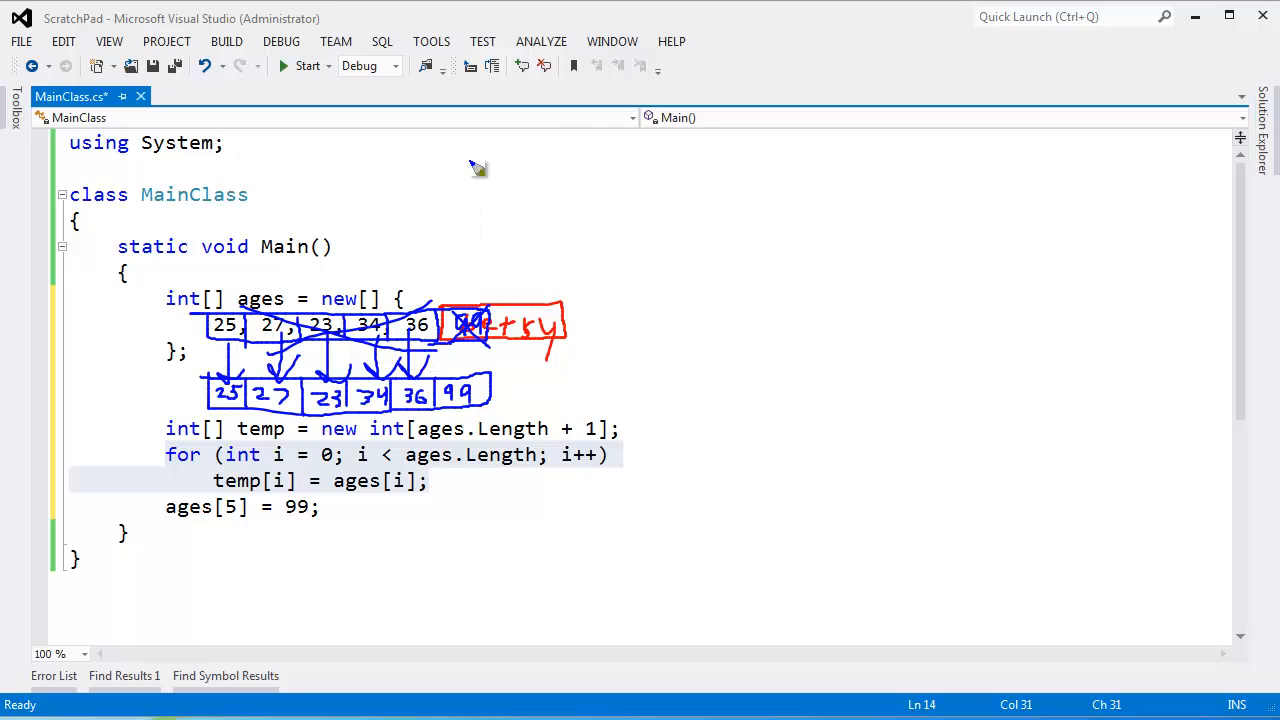
pyautogui.moveTo(237, 485)
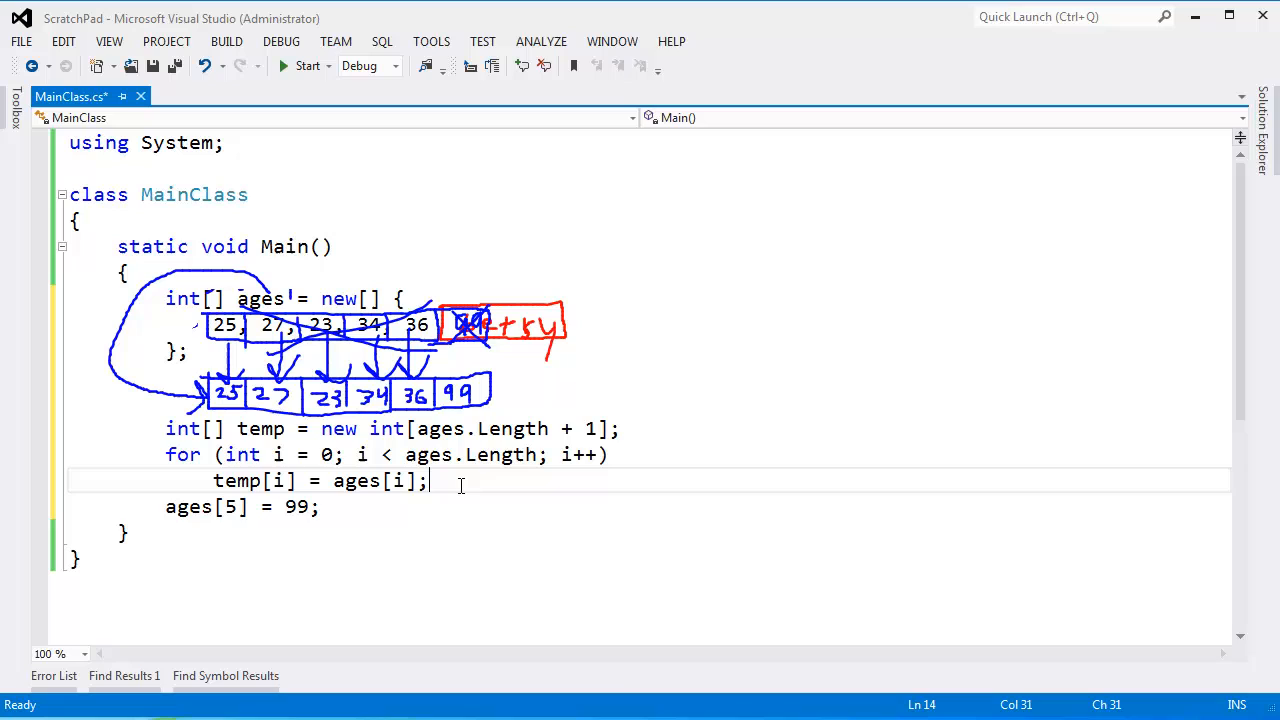
# Begin the ages = temp; reassignment on a new line above ages[5] = 99
pyautogui.write('ages = temp;')
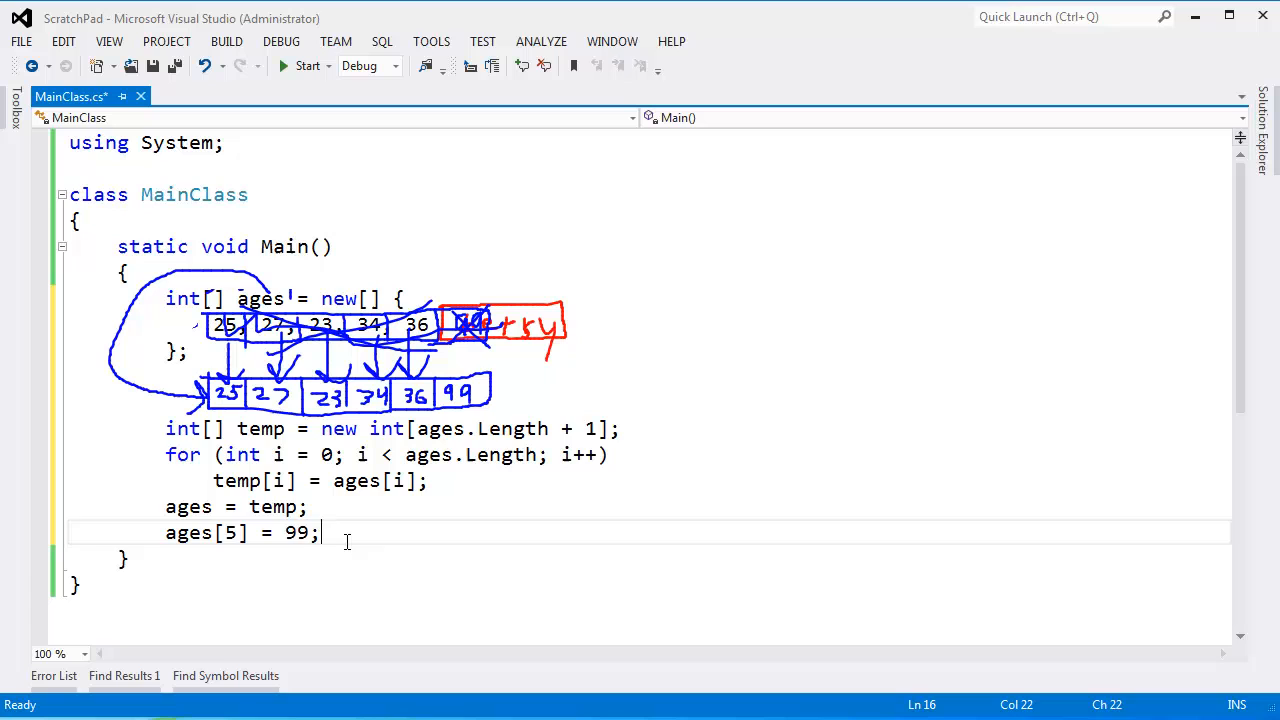
pyautogui.moveTo(376, 532)
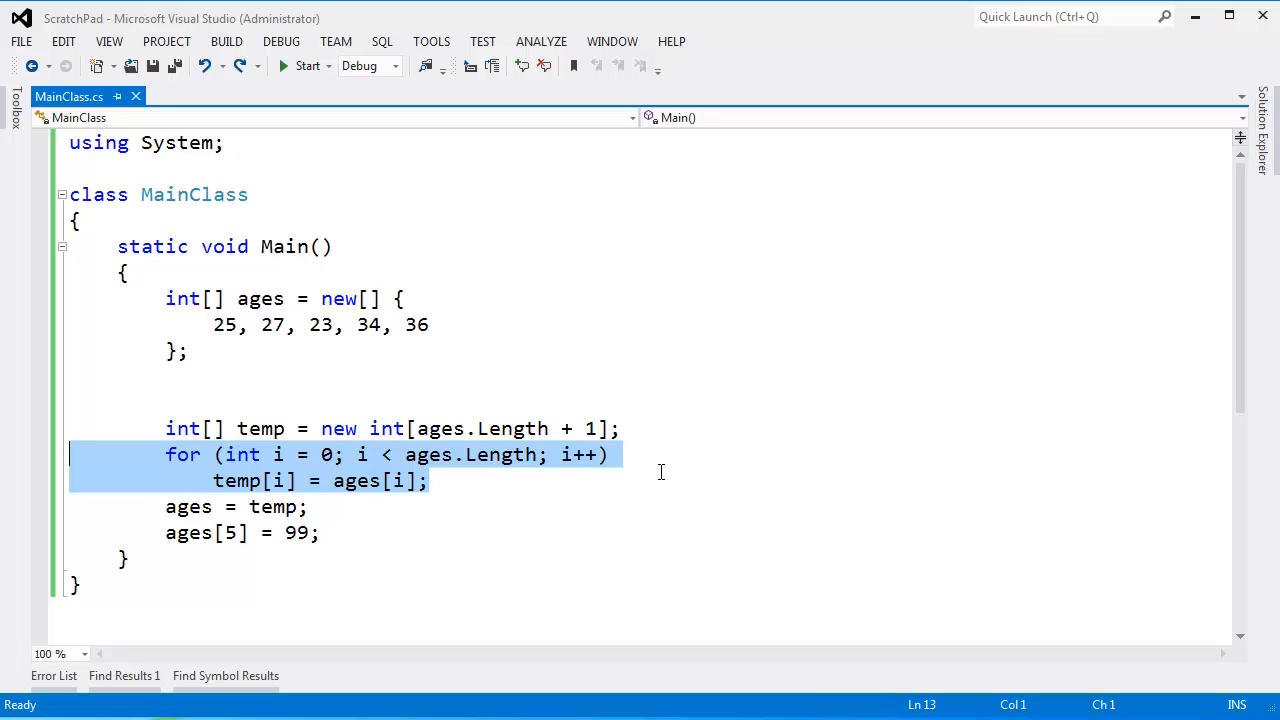
pyautogui.moveTo(504, 496)
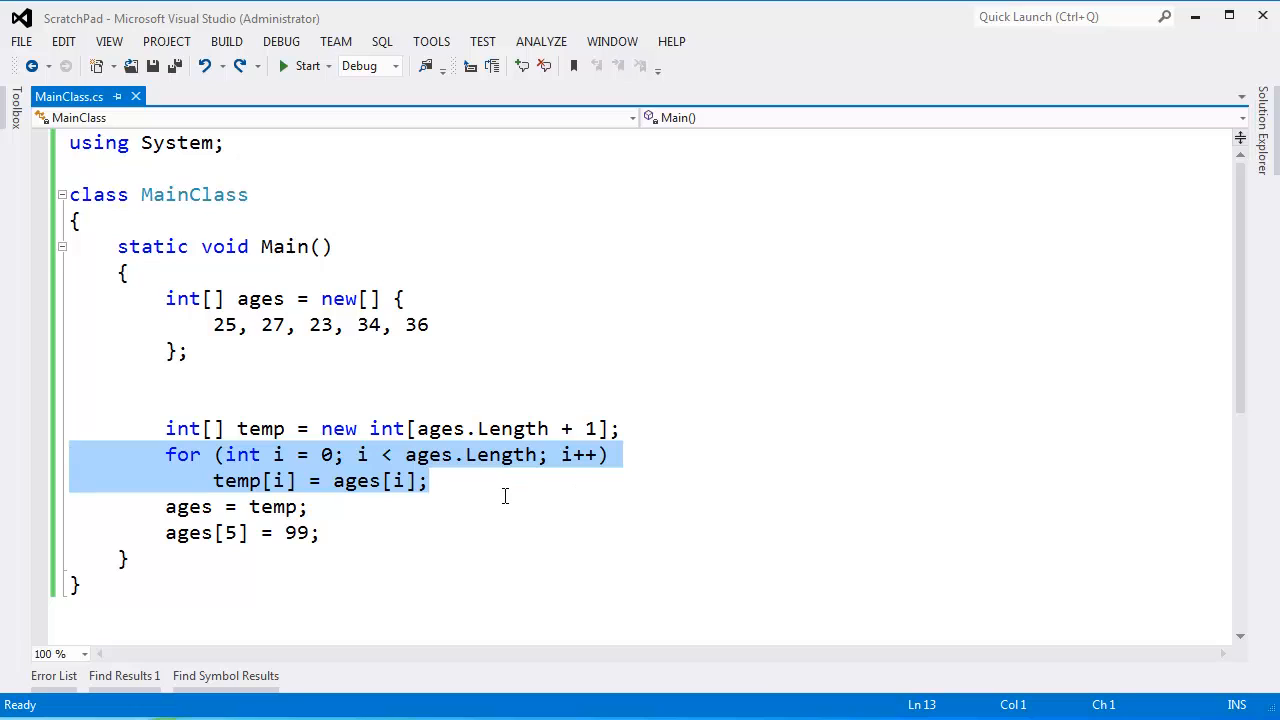
# Write Array.Copy(ages, temp, ages.Length); after the temp declaration in place of the for loop
pyautogui.click(310, 506)
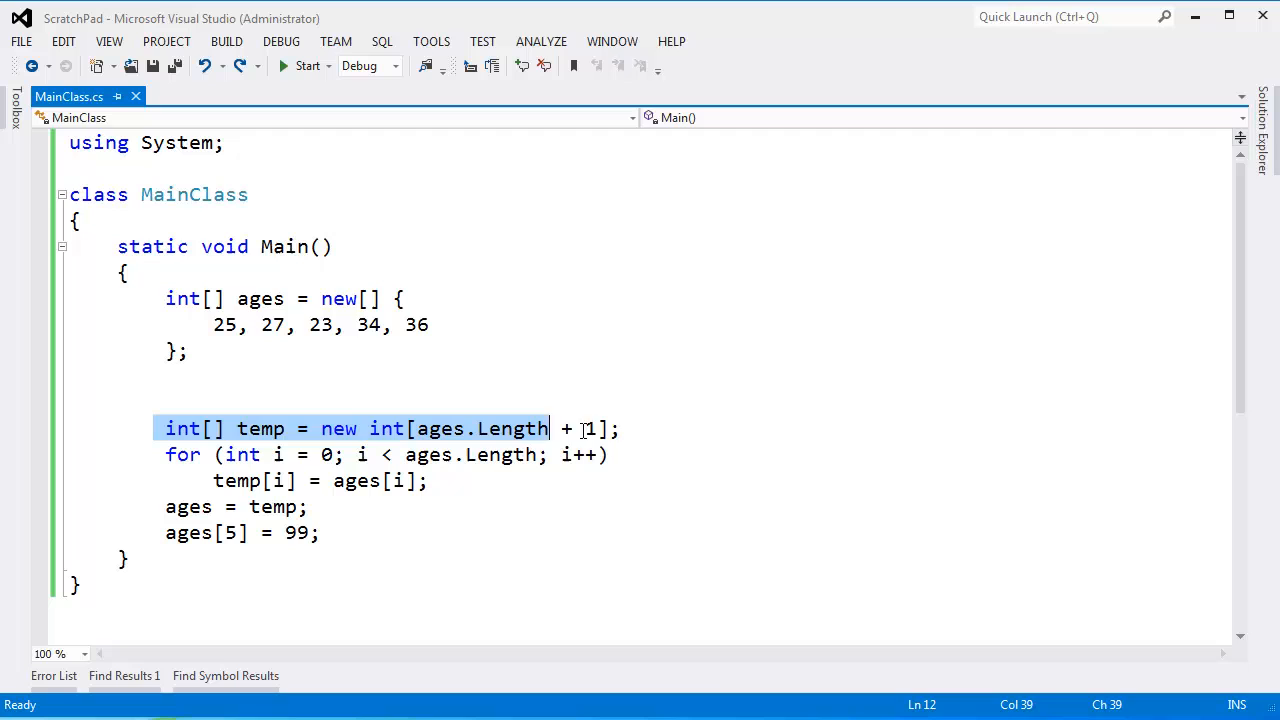
pyautogui.write('Array.Copy')
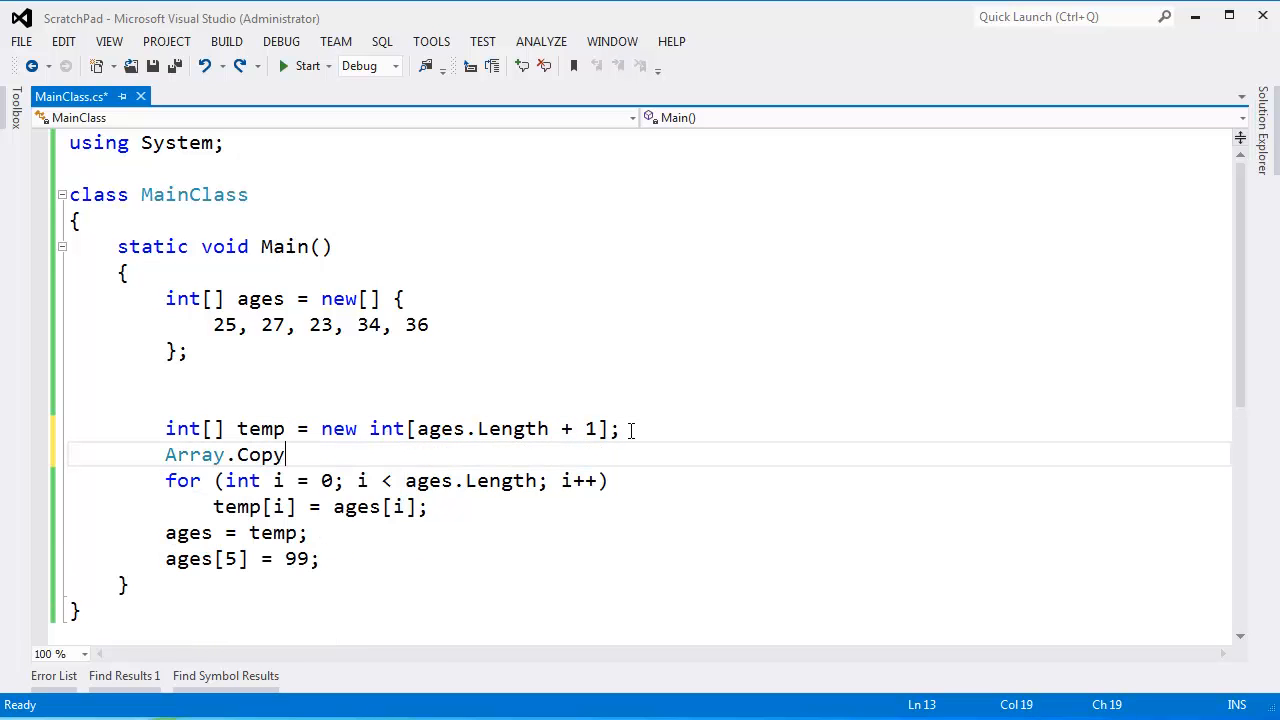
pyautogui.write('(a')
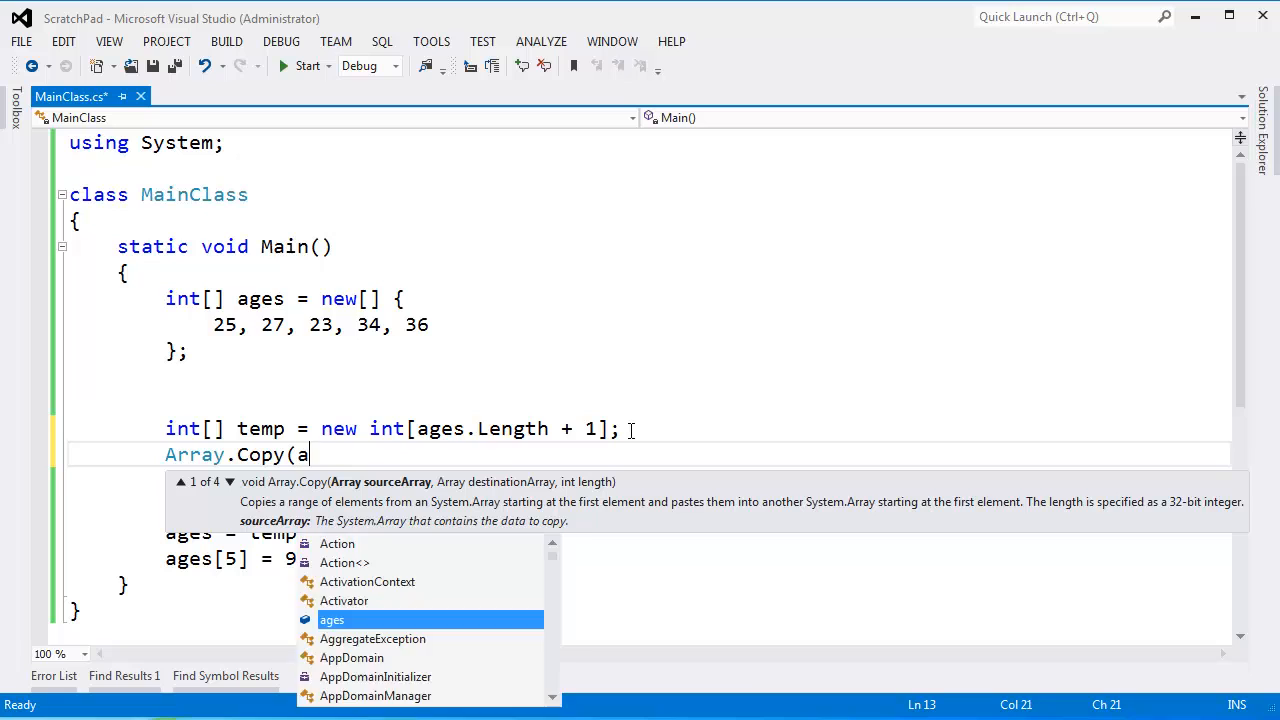
pyautogui.write('ges,')
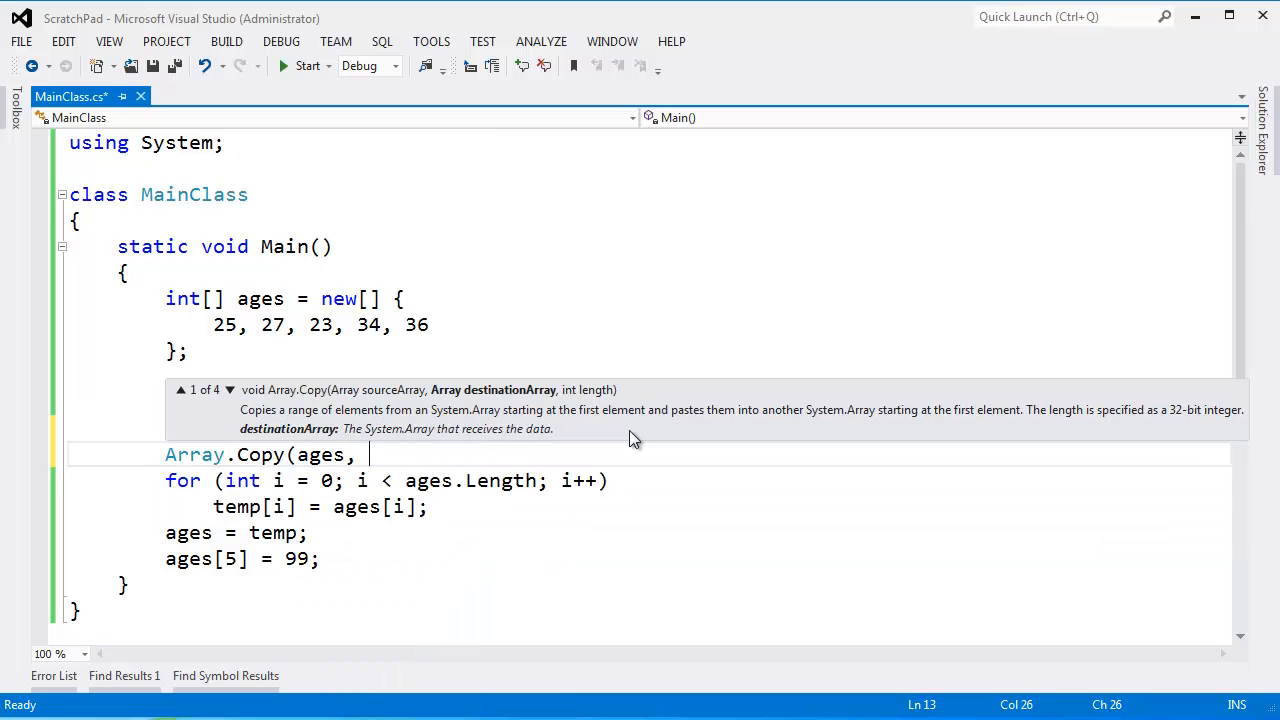
pyautogui.write('temp,')
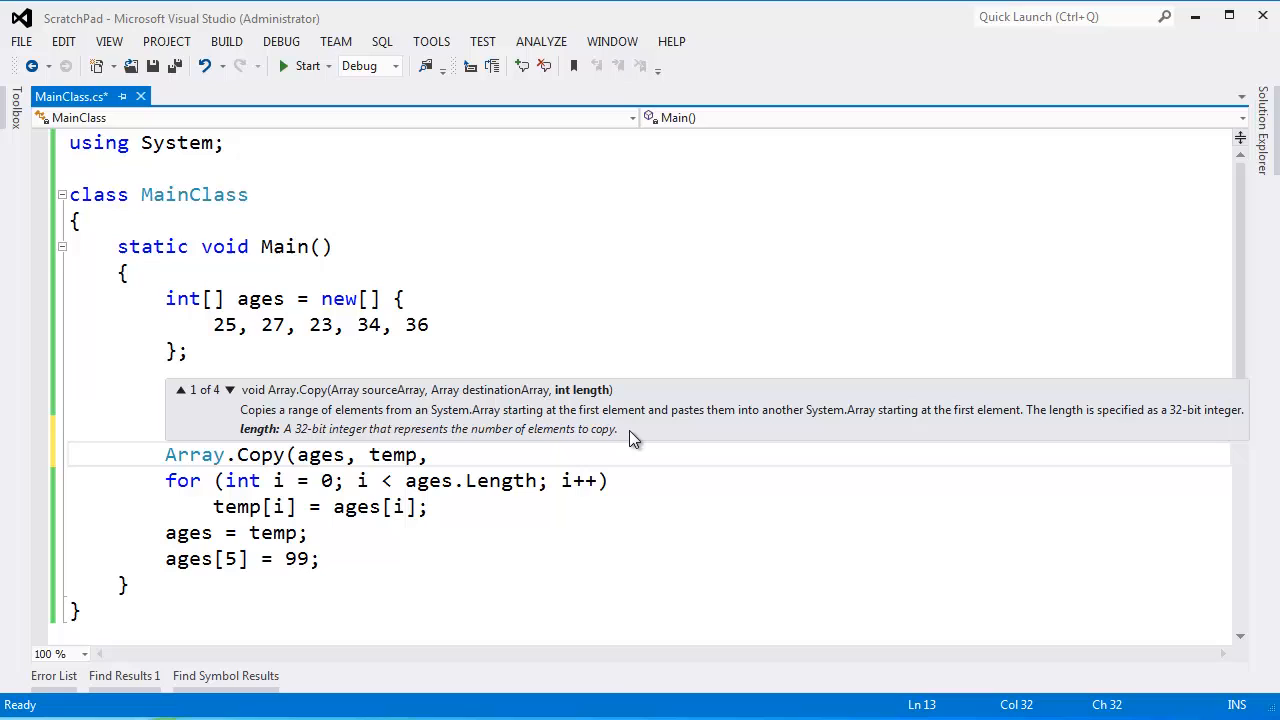
pyautogui.write('ages.Length);')
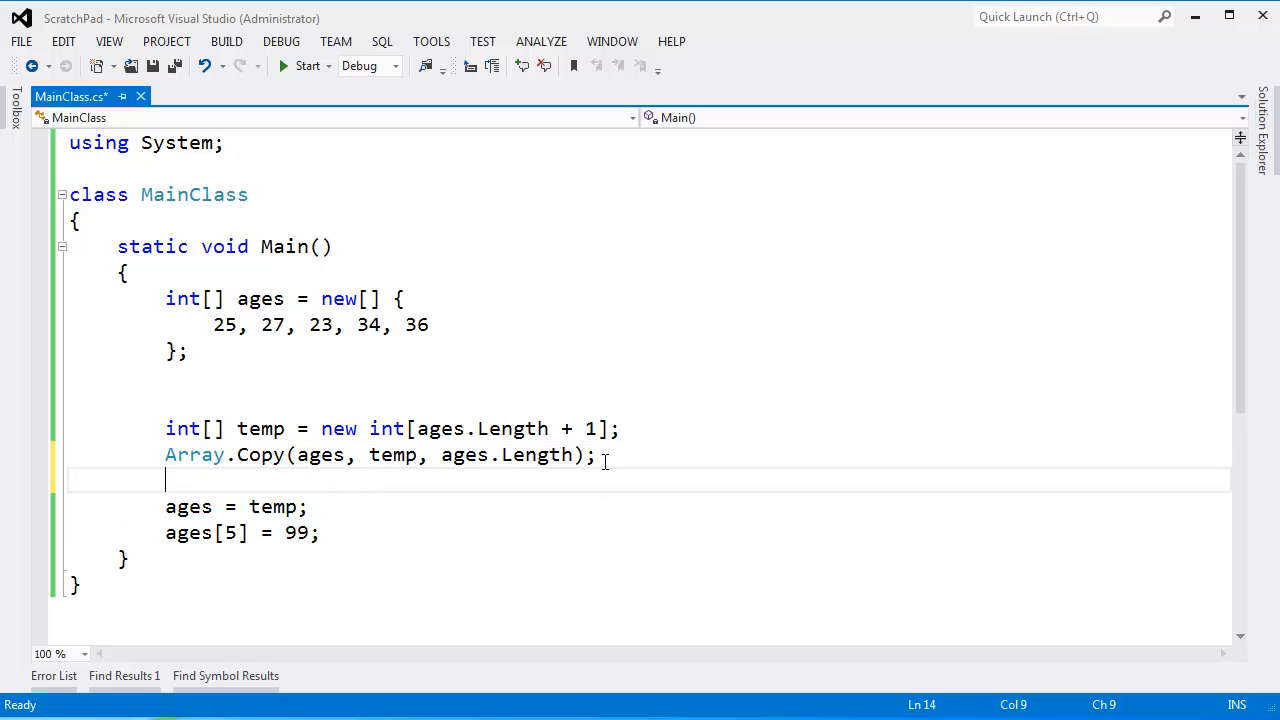
# Start an Array.Resize( call and select the old temp, Array.Copy and ages = temp code for deletion
pyautogui.write('Arra')
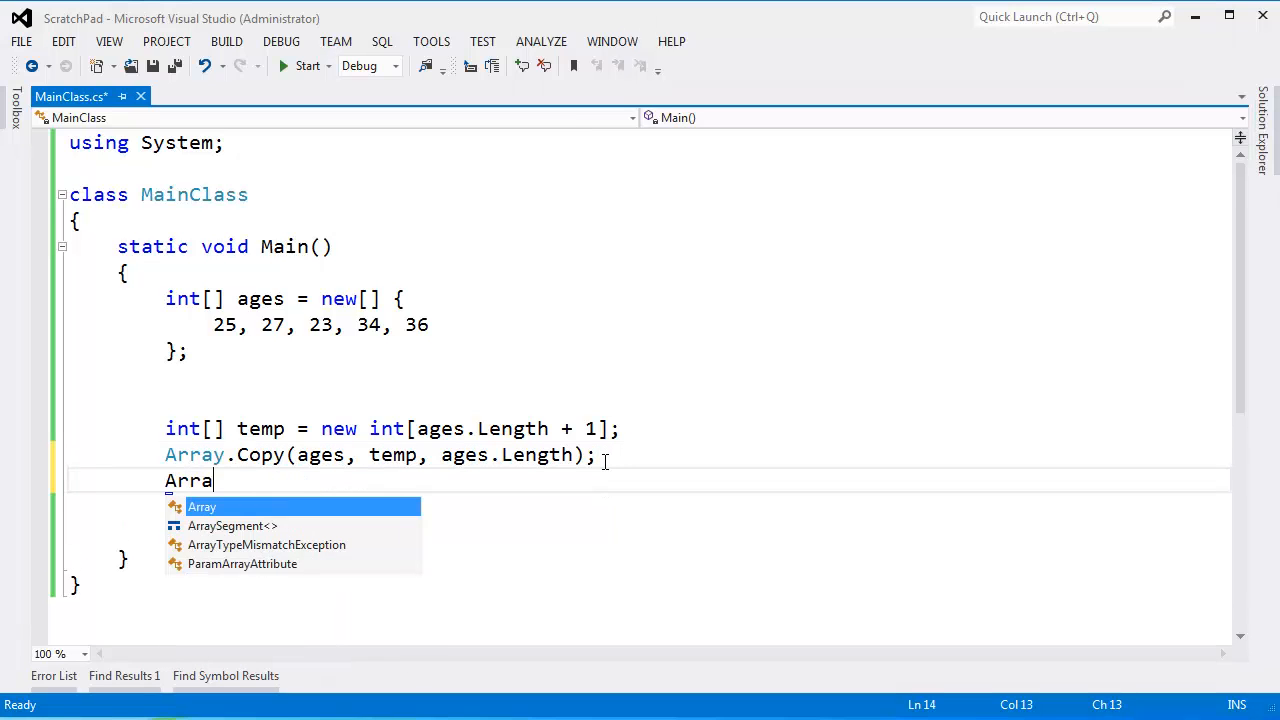
pyautogui.write('y.re')
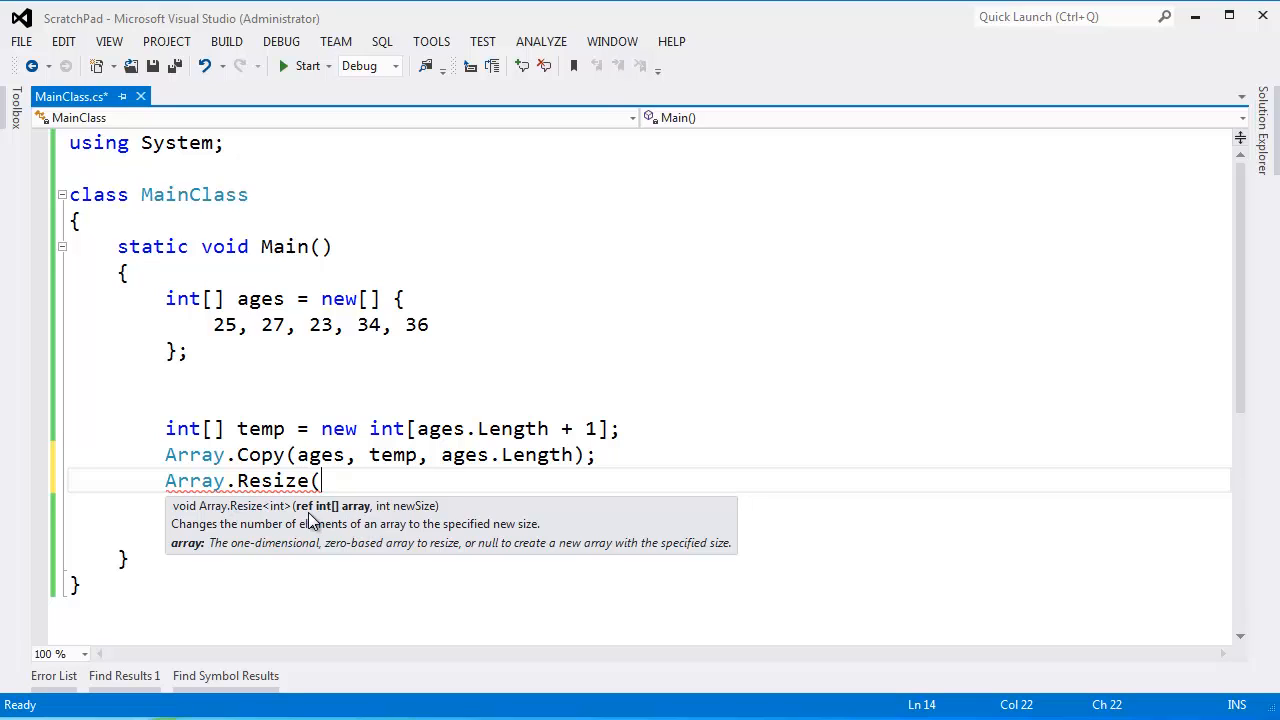
pyautogui.moveTo(358, 512)
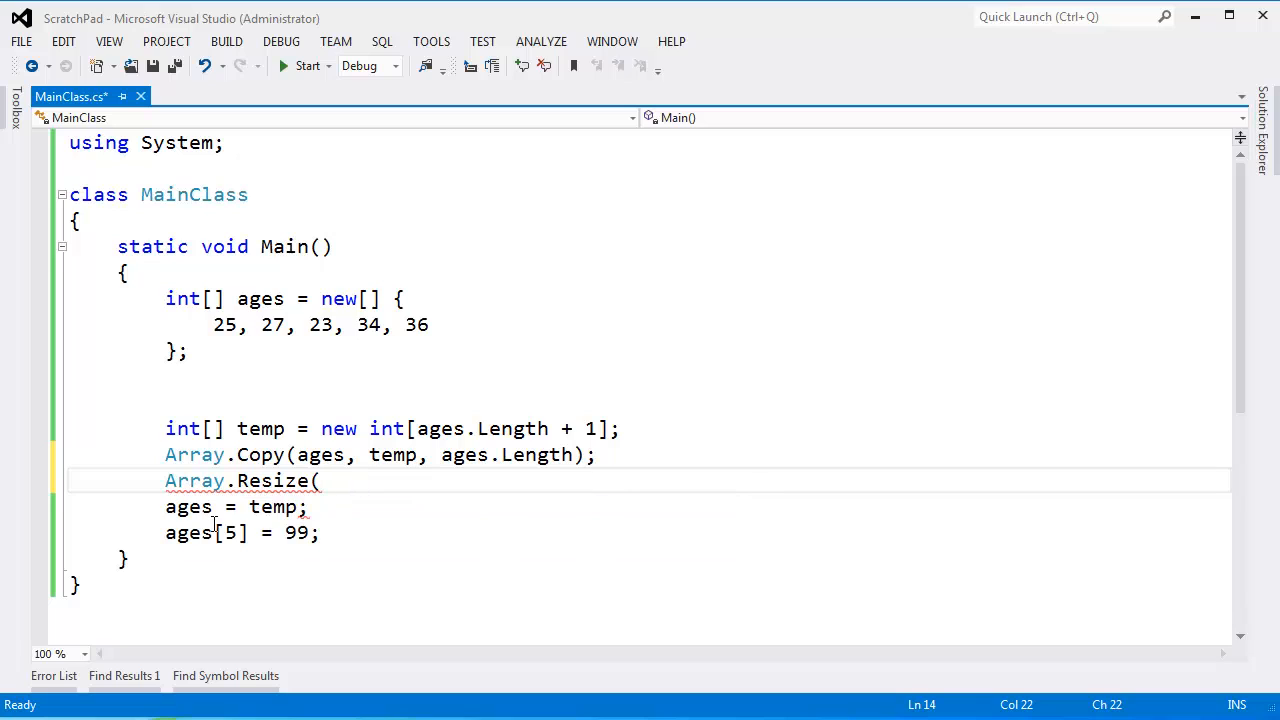
pyautogui.doubleClick(188, 507)
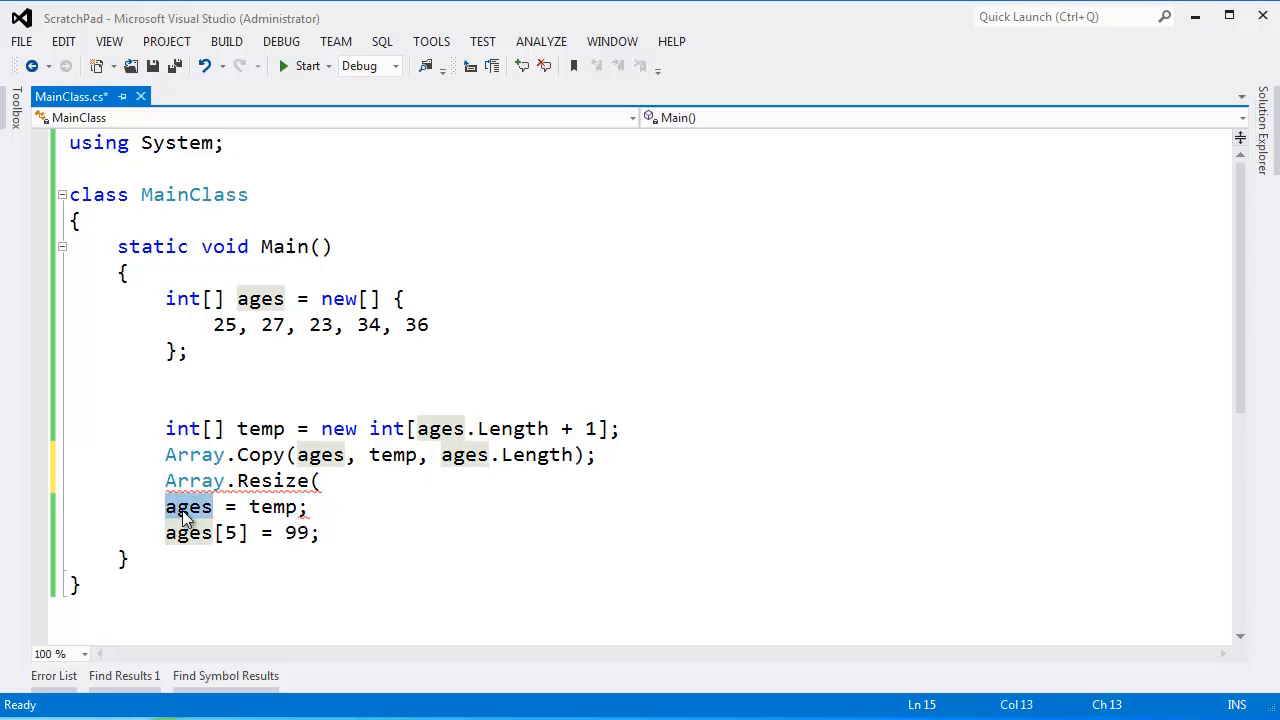
pyautogui.moveTo(270, 507)
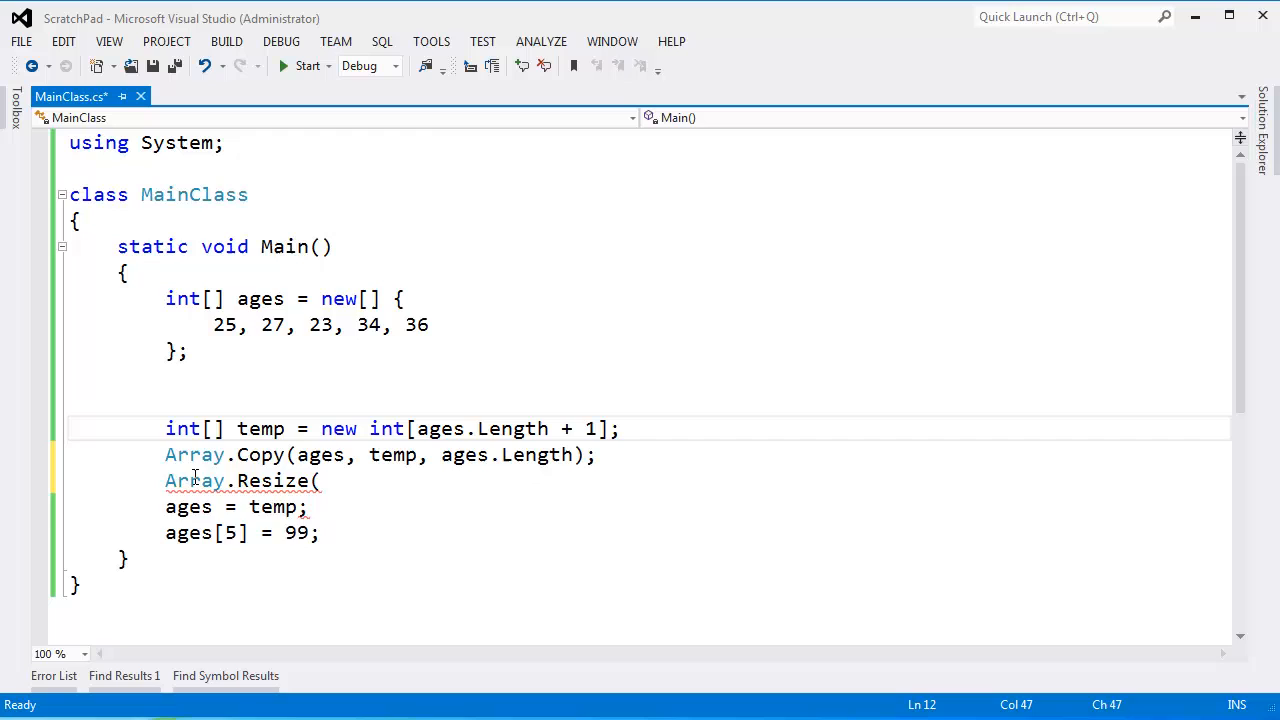
pyautogui.doubleClick(185, 507)
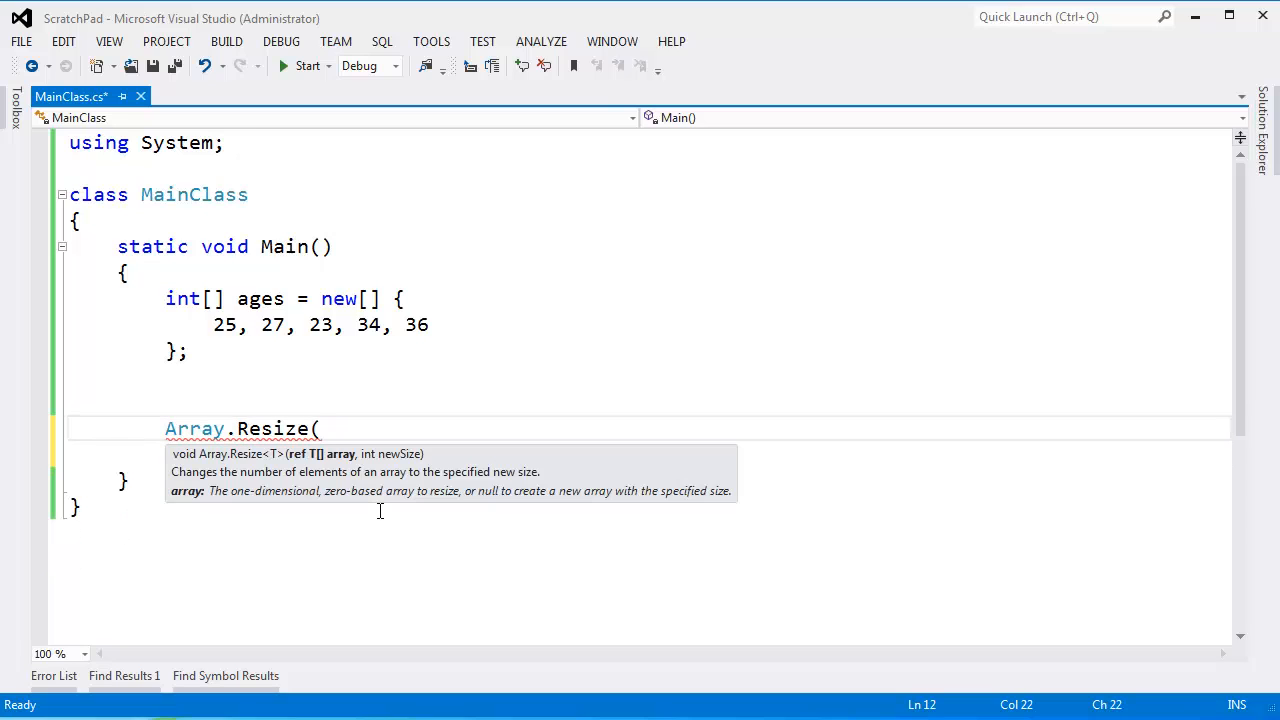
# Complete the call as Array.Resize(ref ages, 6); right after the ages declaration
pyautogui.write('ages, 6)')
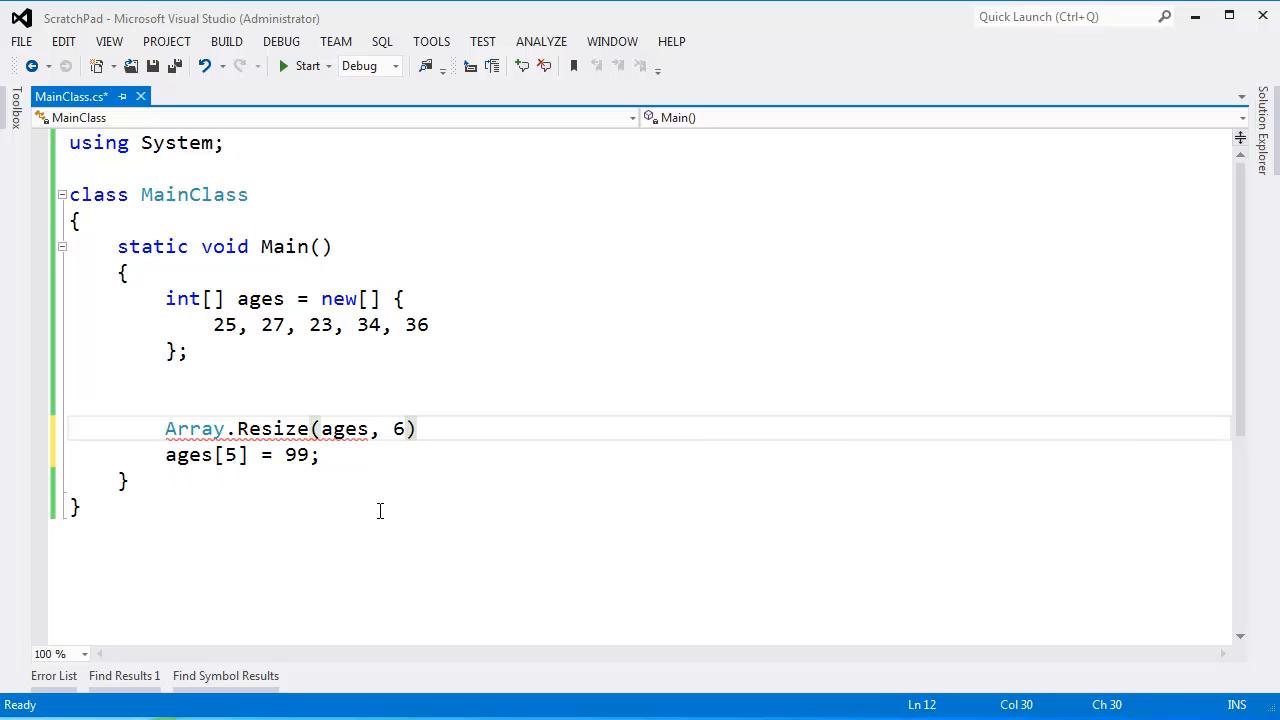
pyautogui.write(';')
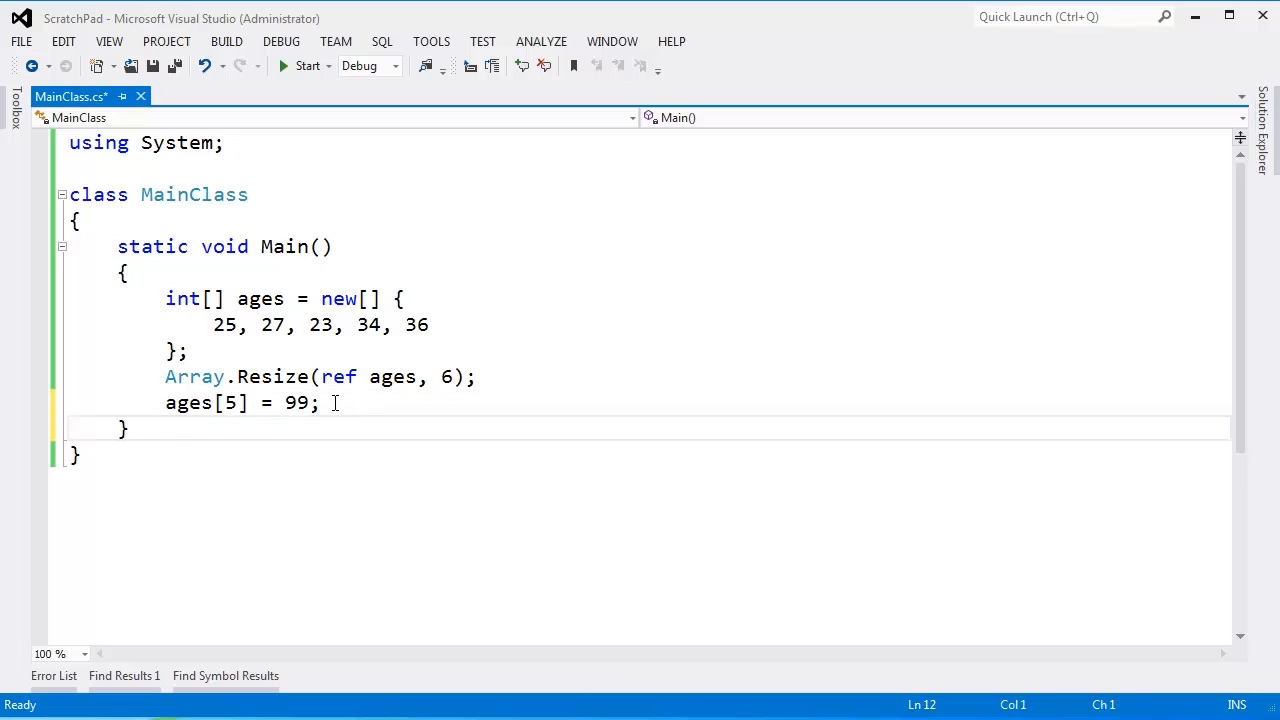
# Add ages[6] = 101; below ages[5] = 99 and change the Resize size from 6 to 7
pyautogui.write('ages[5] = 101;')
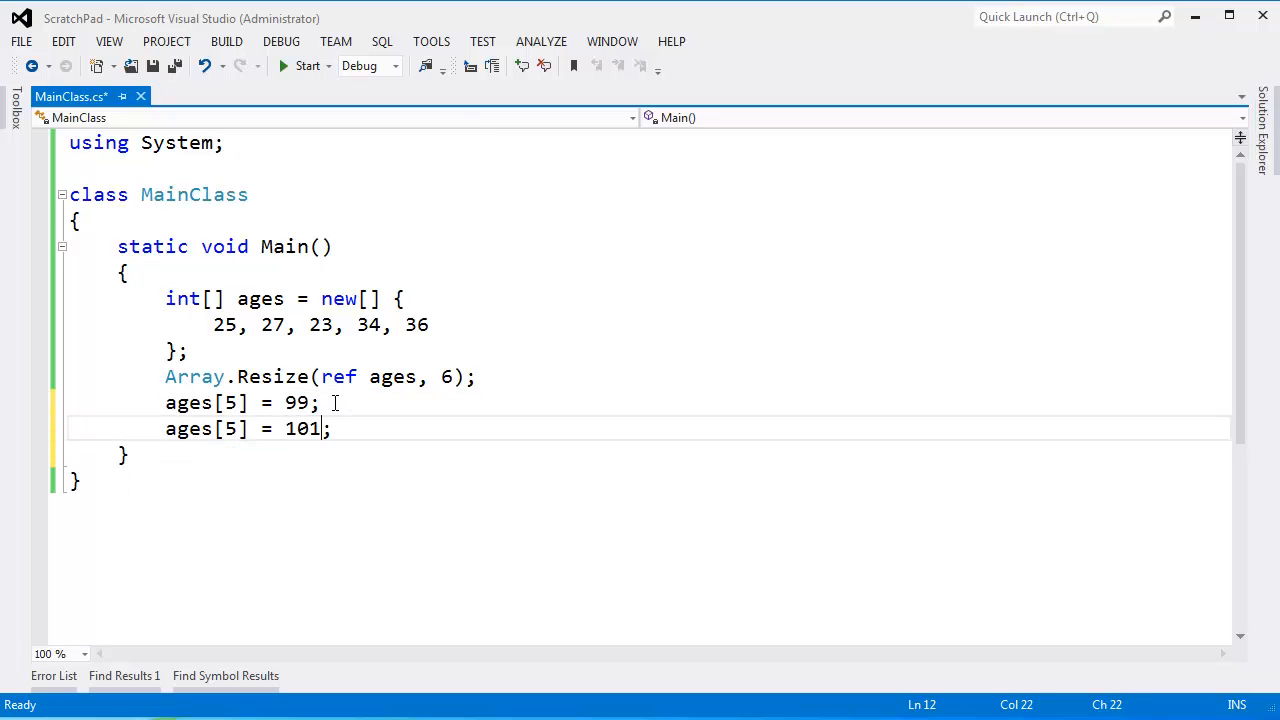
pyautogui.click(232, 428)
pyautogui.write('6')
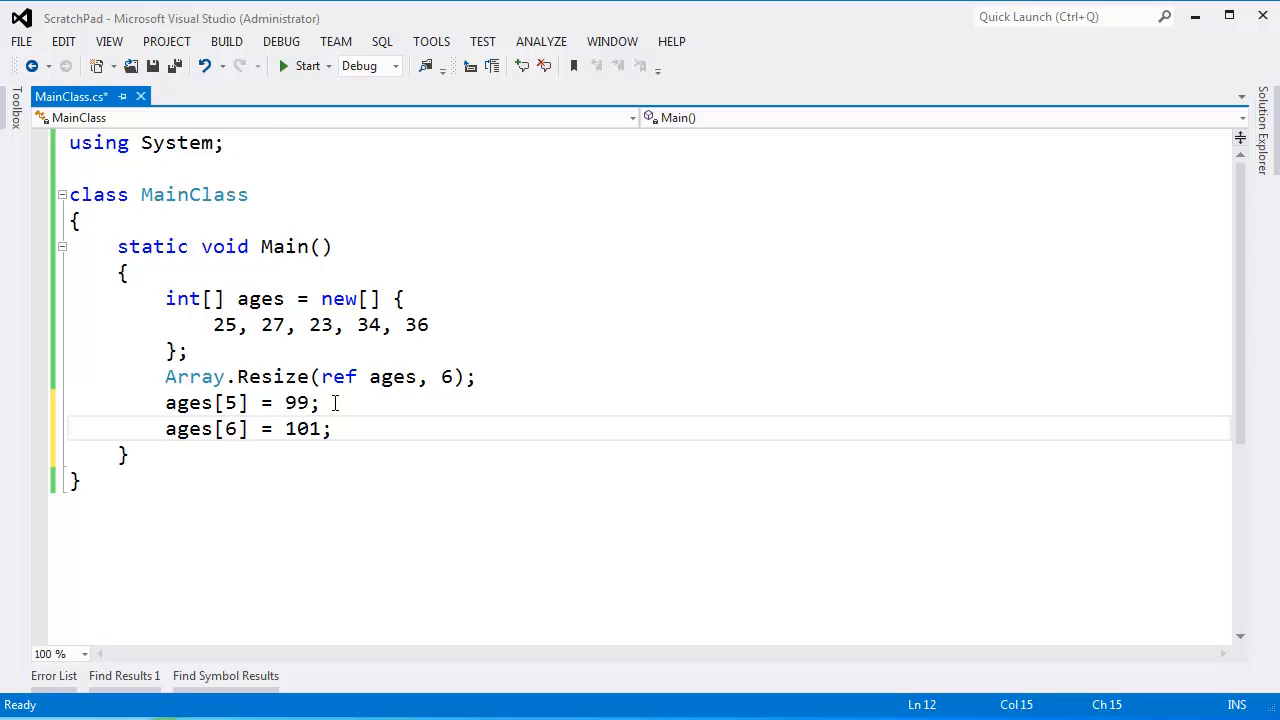
pyautogui.moveTo(441, 405)
pyautogui.write('7')
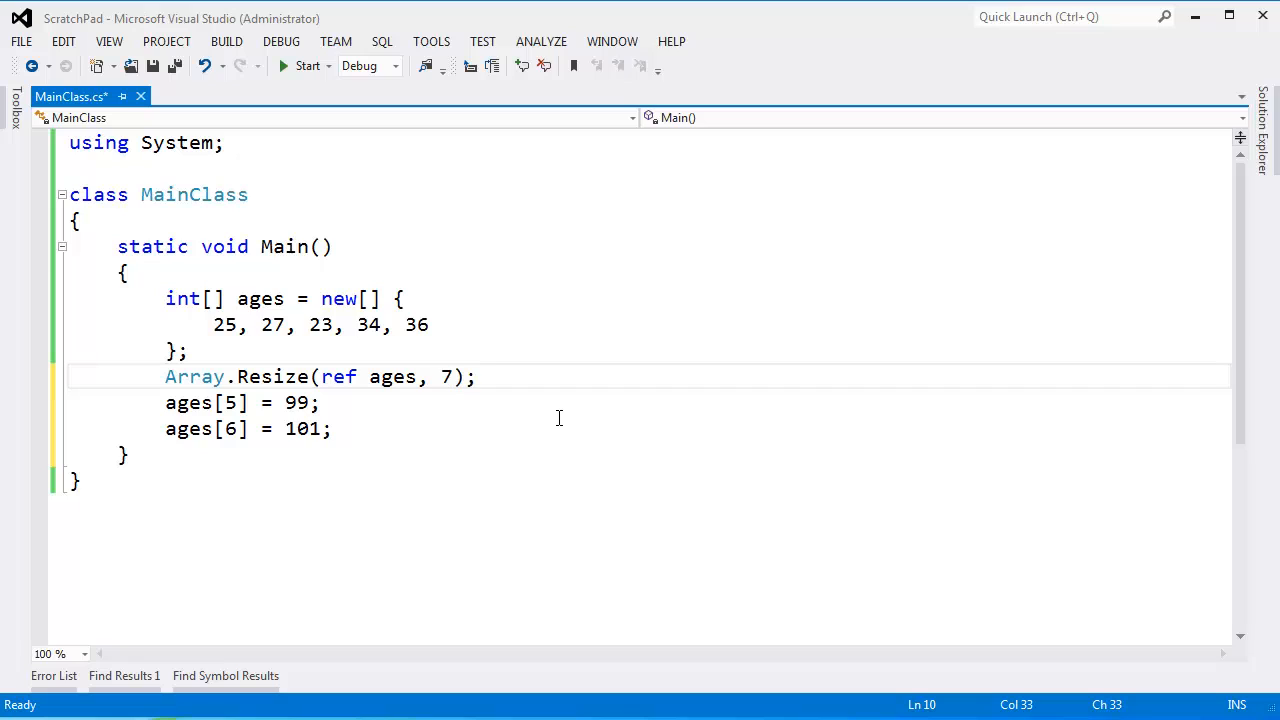
pyautogui.doubleClick(444, 376)
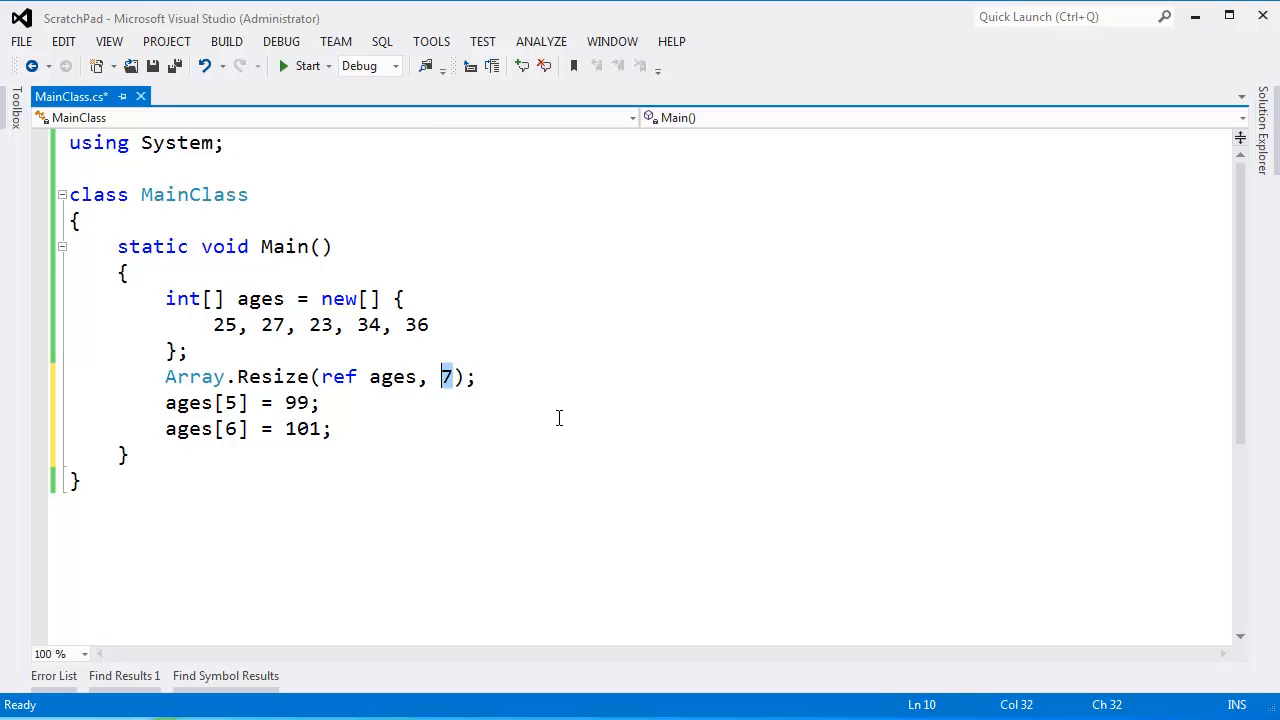
pyautogui.moveTo(384, 425)
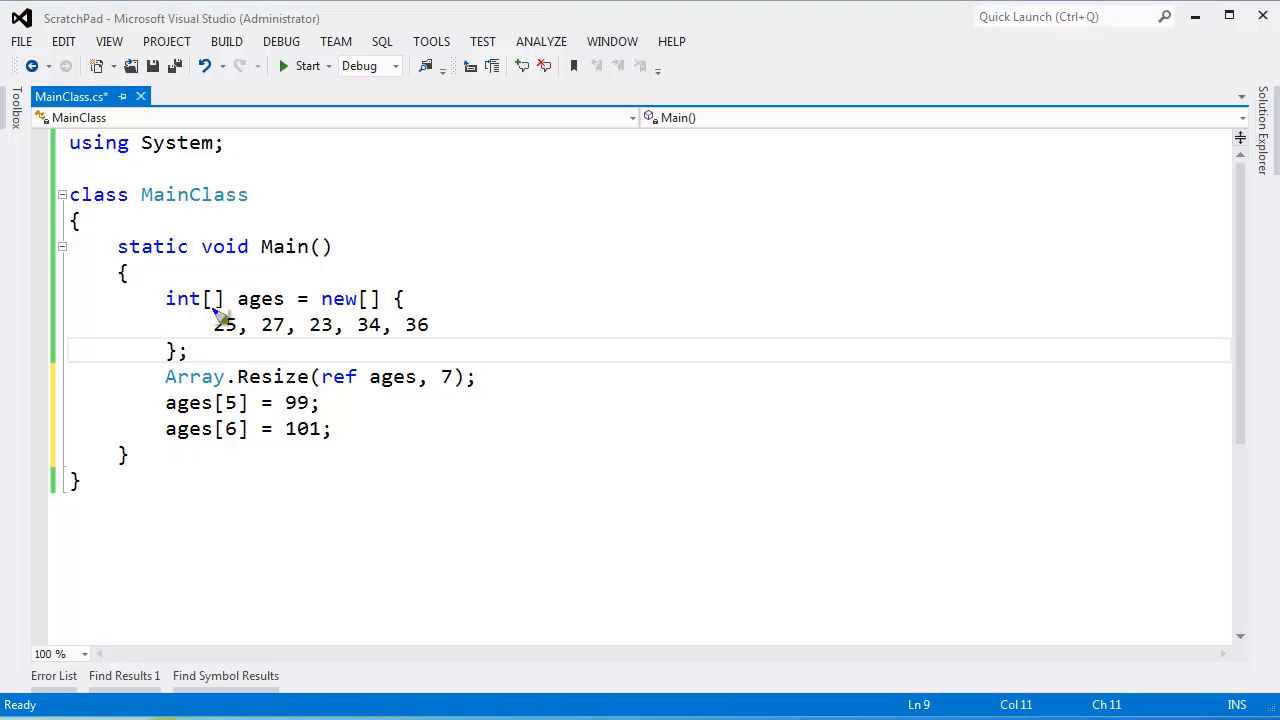
pyautogui.moveTo(213, 324); pyautogui.dragTo(435, 324)
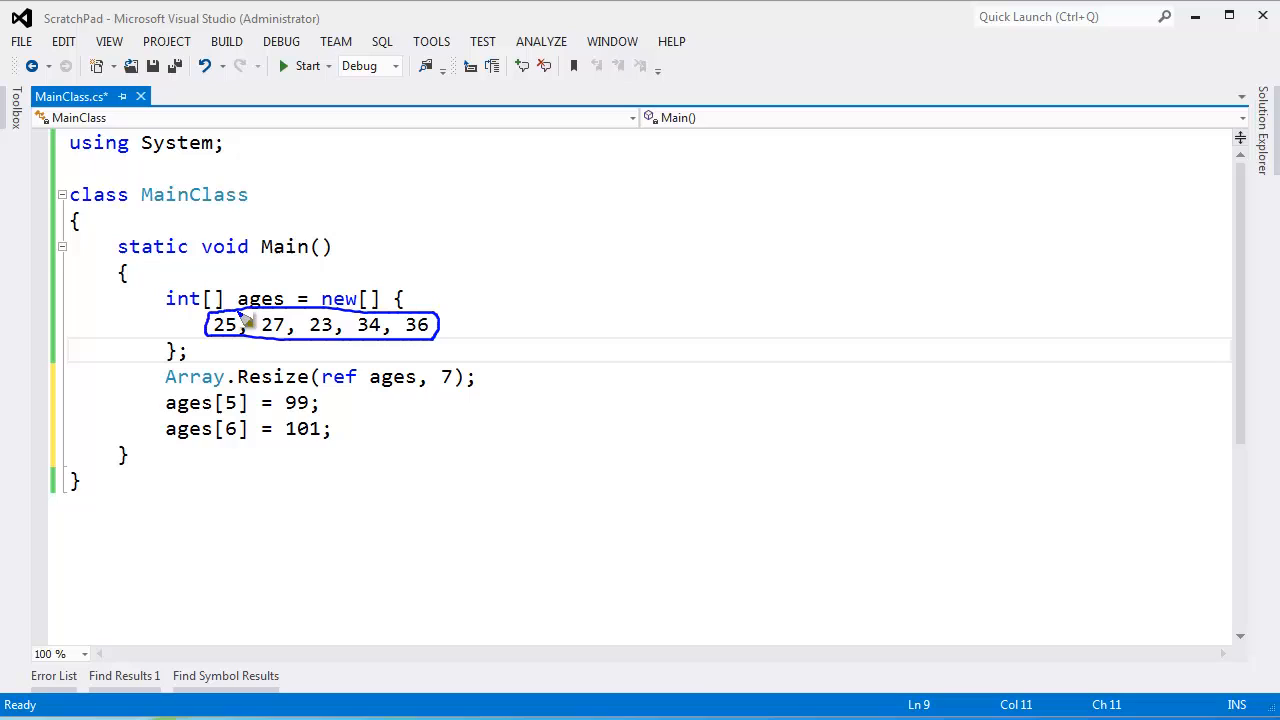
pyautogui.moveTo(225, 350)
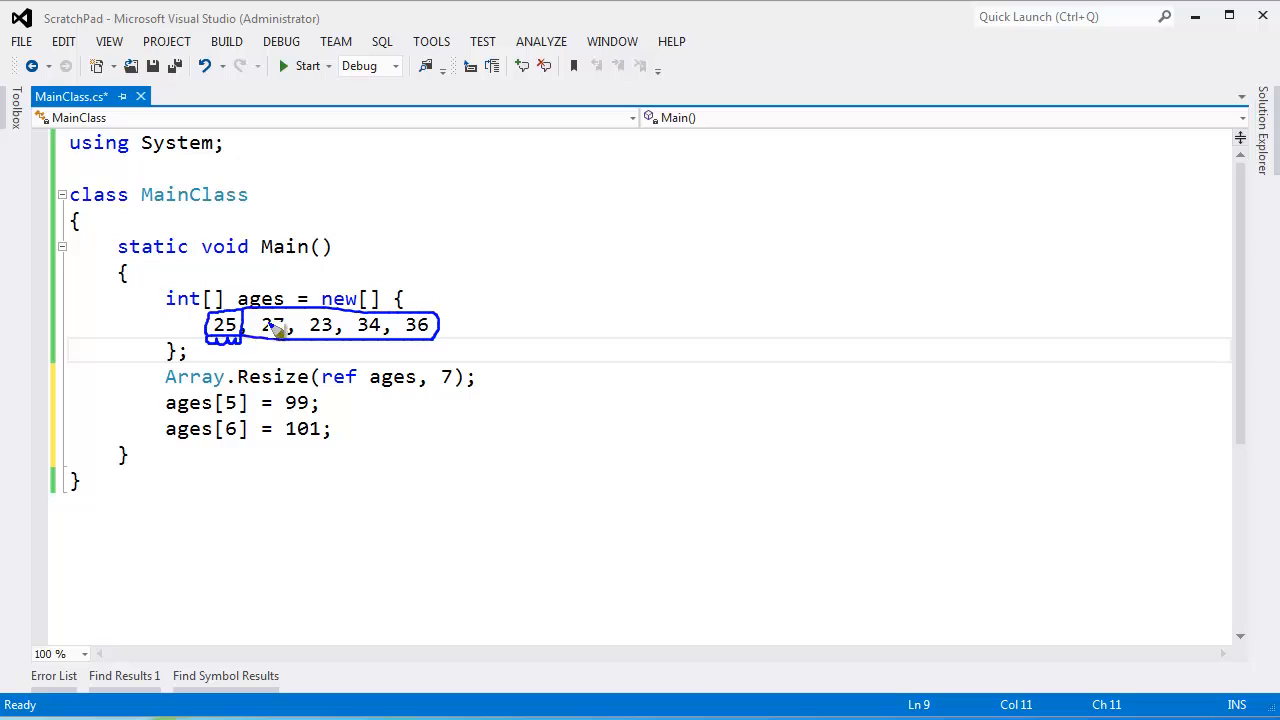
pyautogui.moveTo(275, 340)
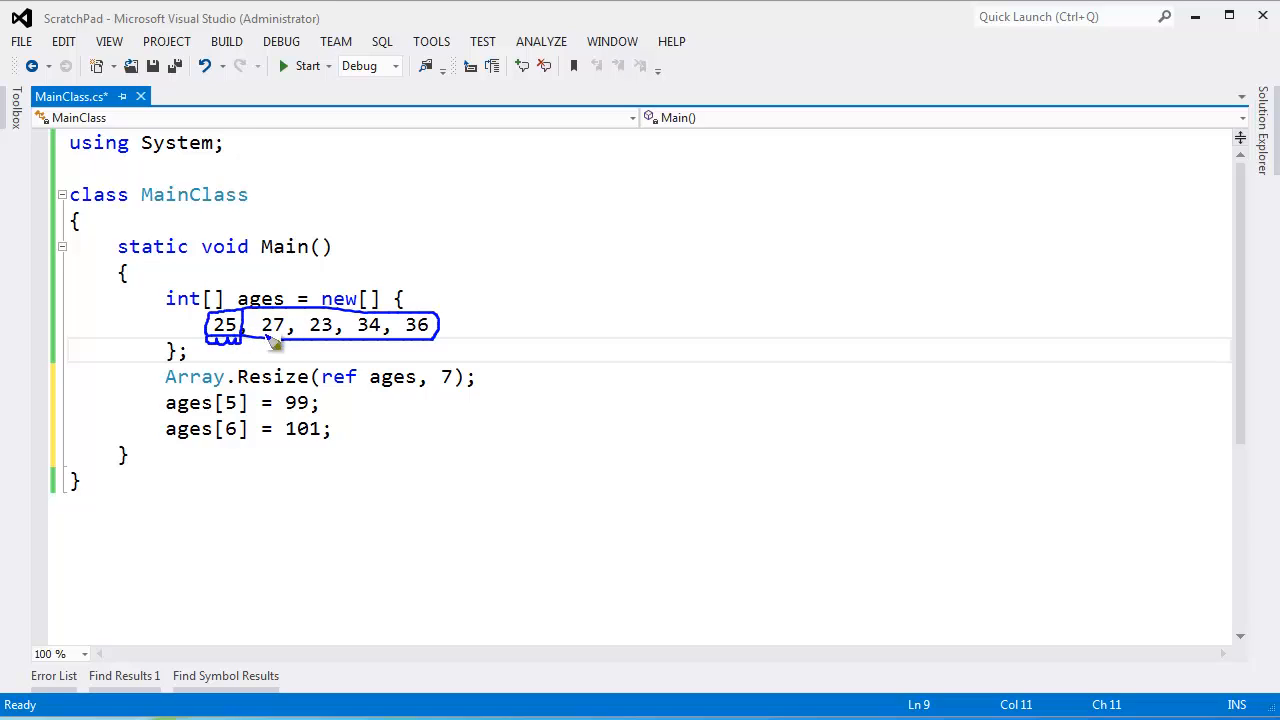
pyautogui.moveTo(265, 350)
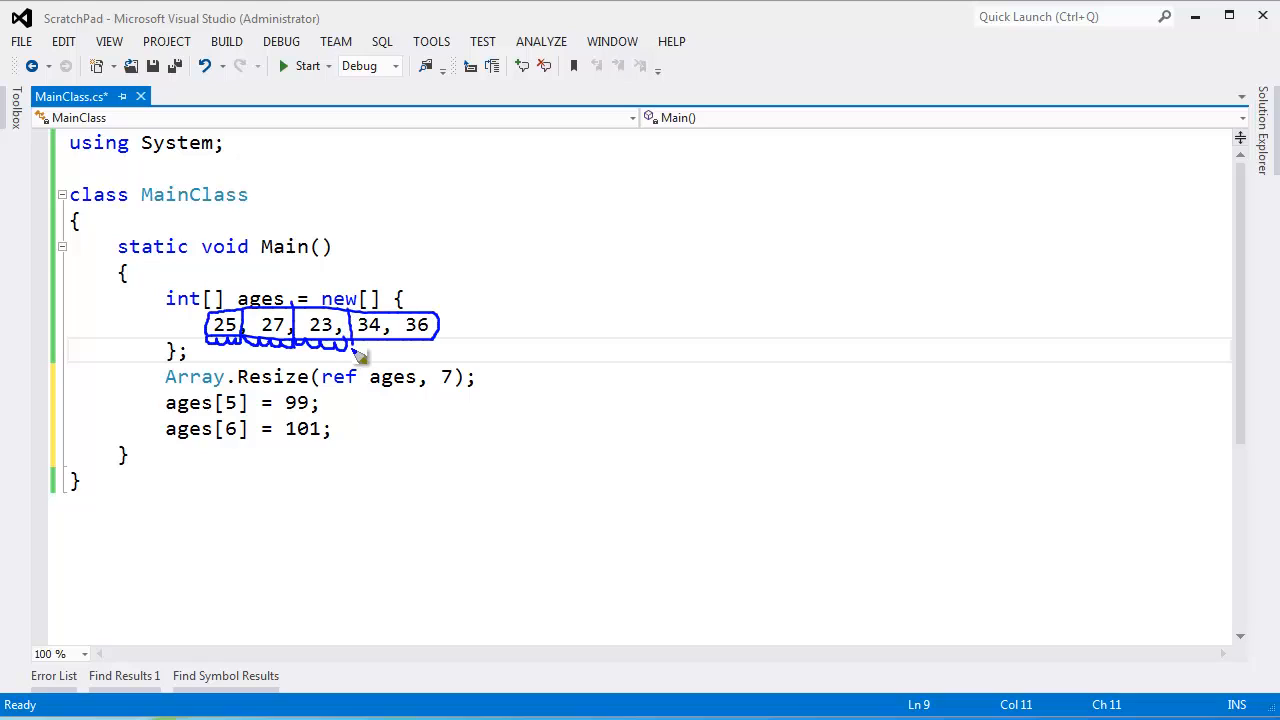
pyautogui.moveTo(500, 365)
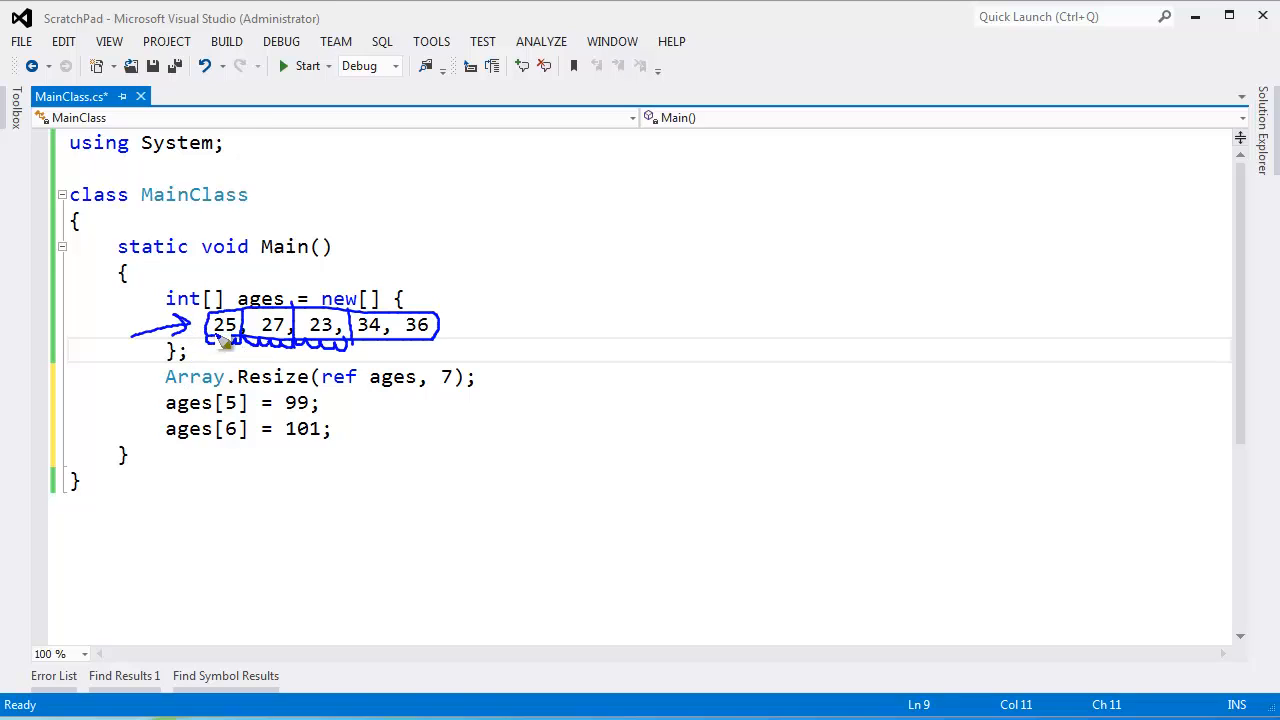
pyautogui.moveTo(458, 338)
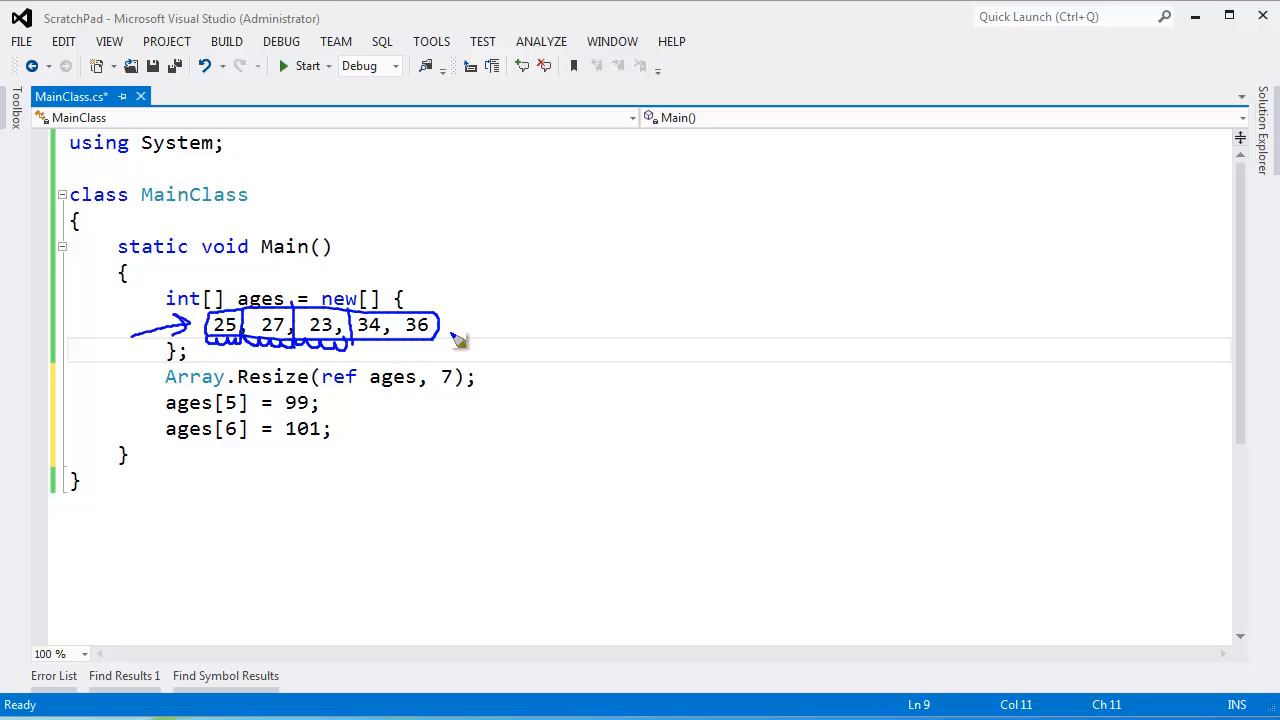